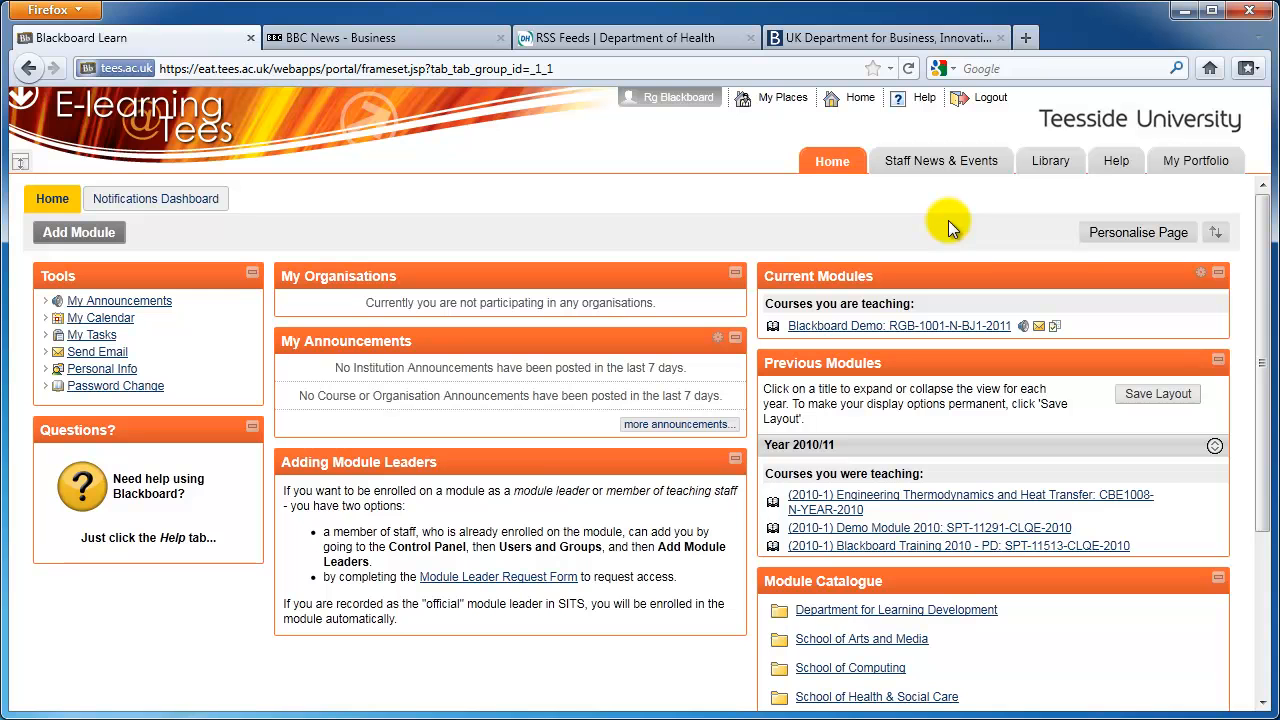
{"action": "mouse_move", "coordinate": [928, 64]}
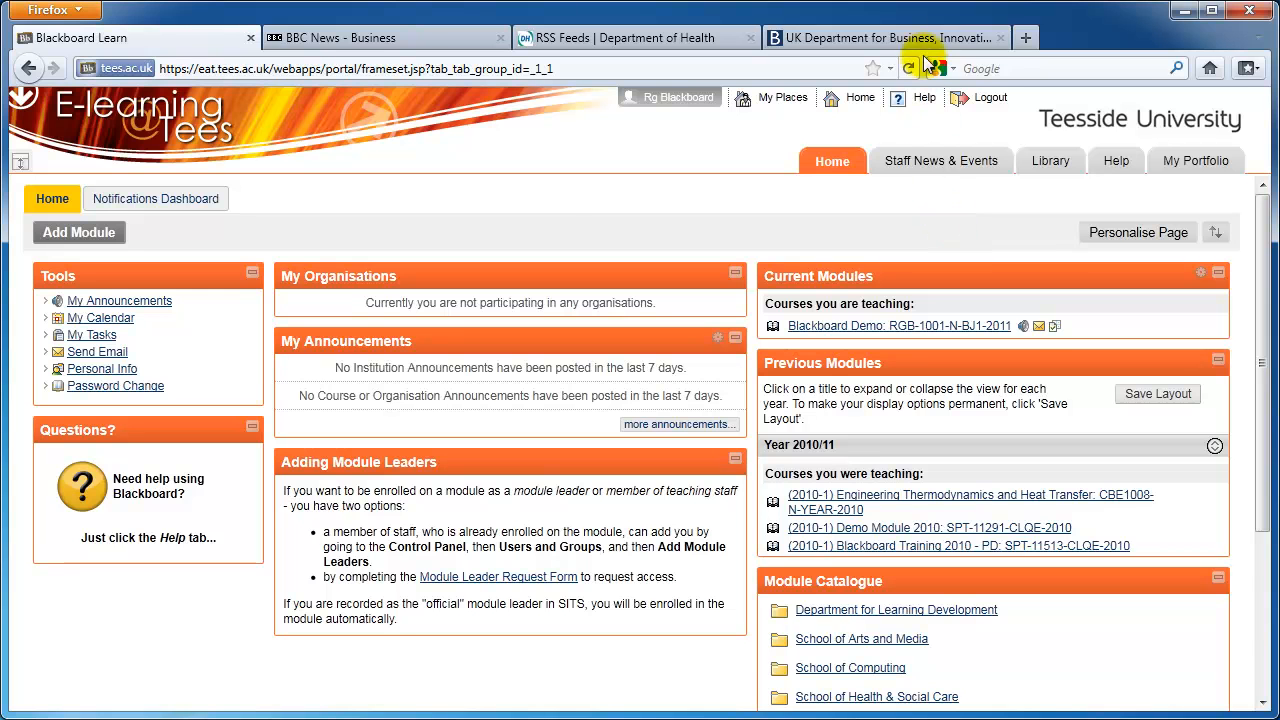
- View the UK Department for Business page's latest news, then switch to the BBC News tab
{"action": "left_click", "coordinate": [896, 36]}
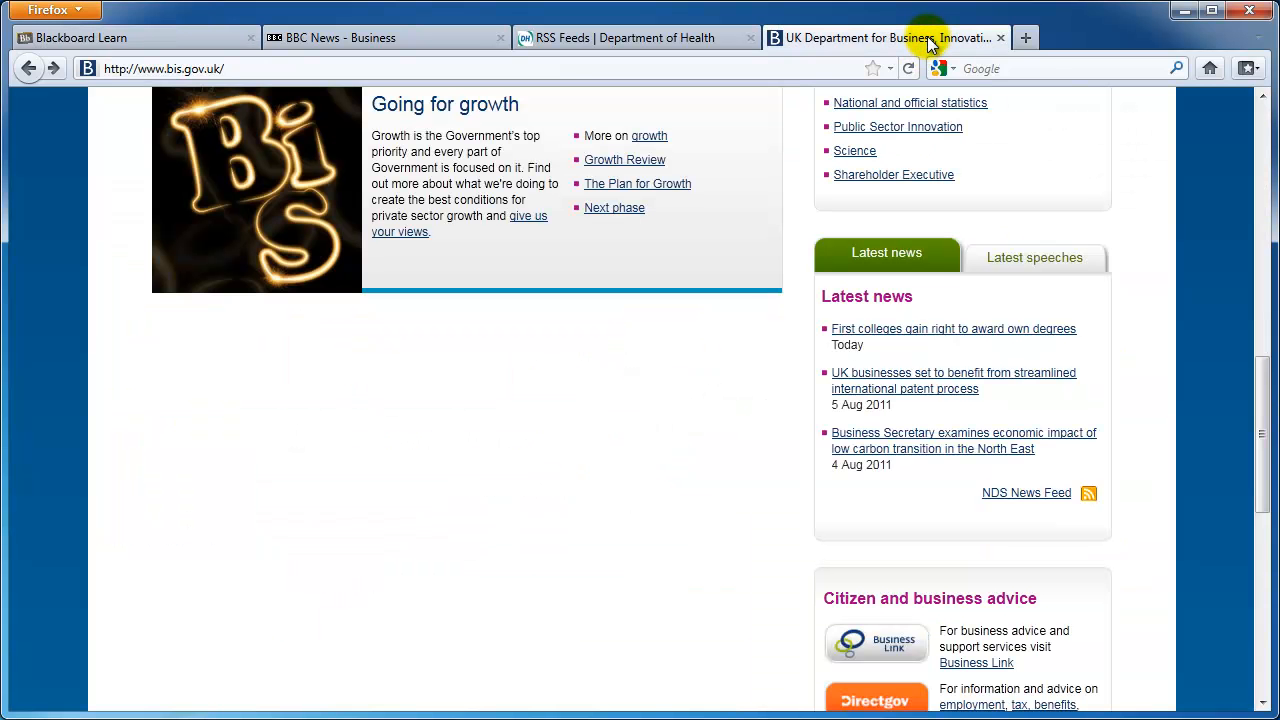
{"action": "mouse_move", "coordinate": [1016, 472]}
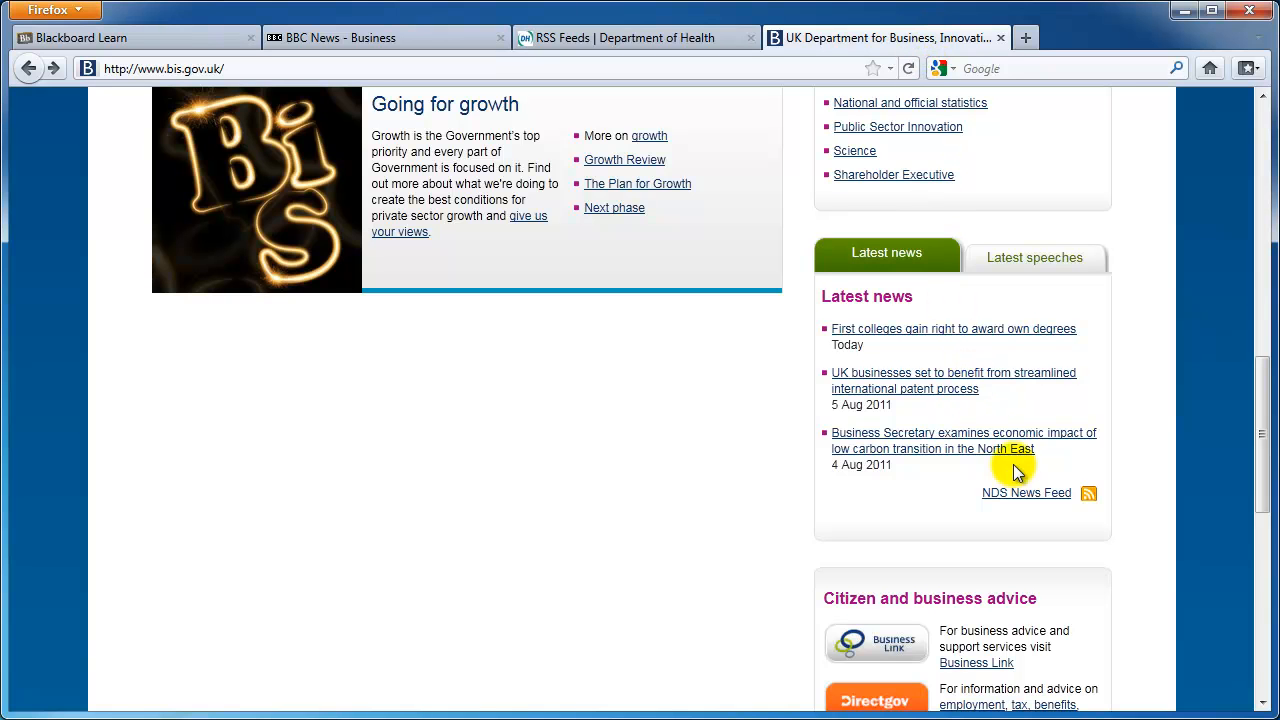
{"action": "mouse_move", "coordinate": [1072, 520]}
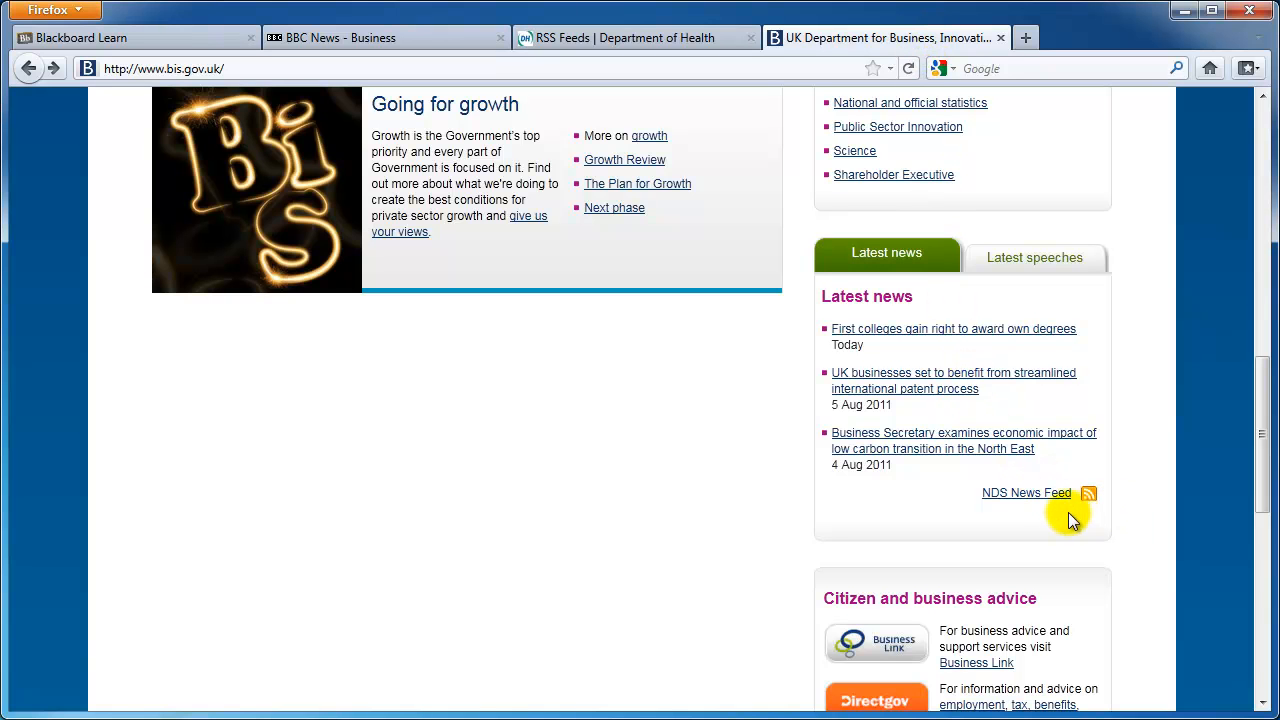
{"action": "left_click", "coordinate": [644, 36]}
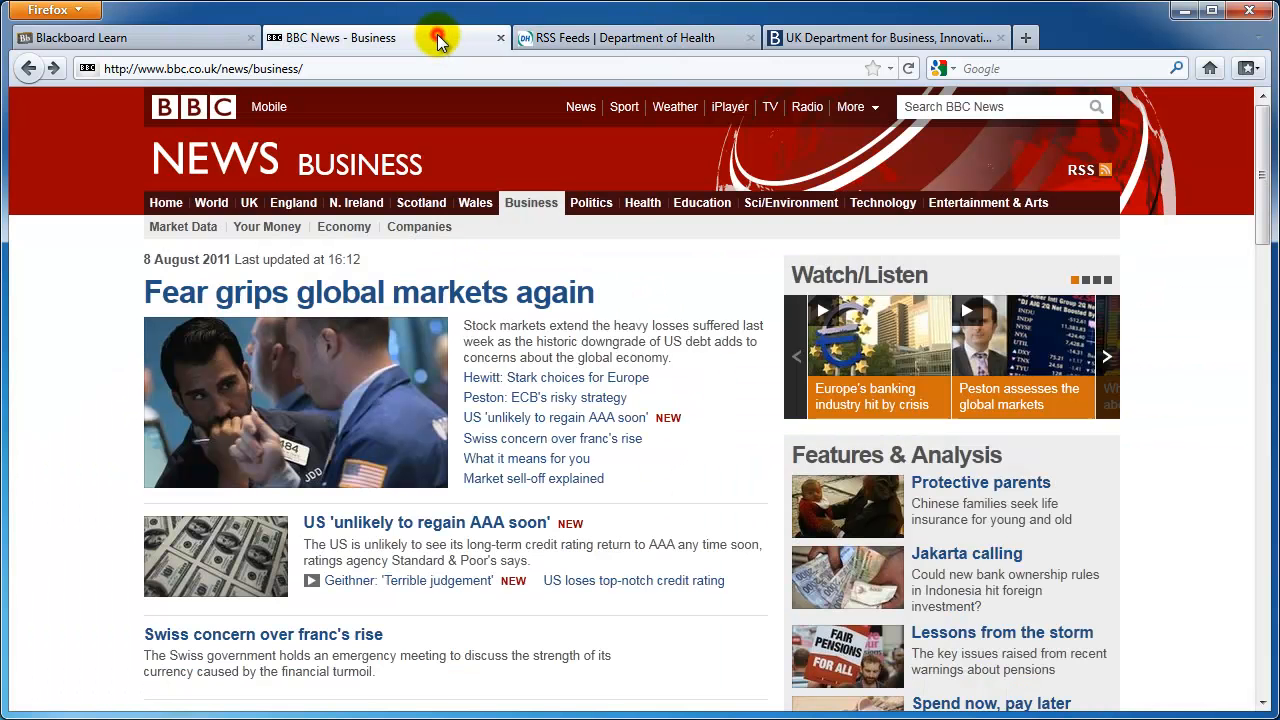
{"action": "mouse_move", "coordinate": [1108, 196]}
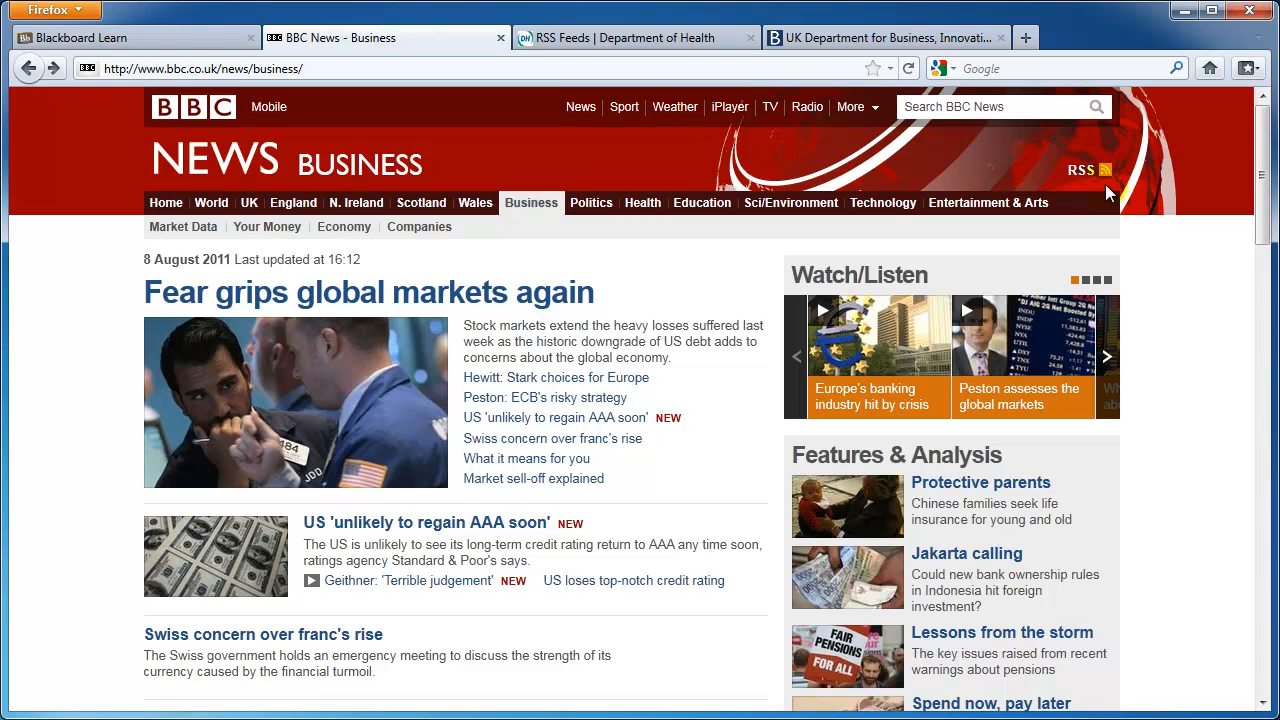
{"action": "mouse_move", "coordinate": [1148, 190]}
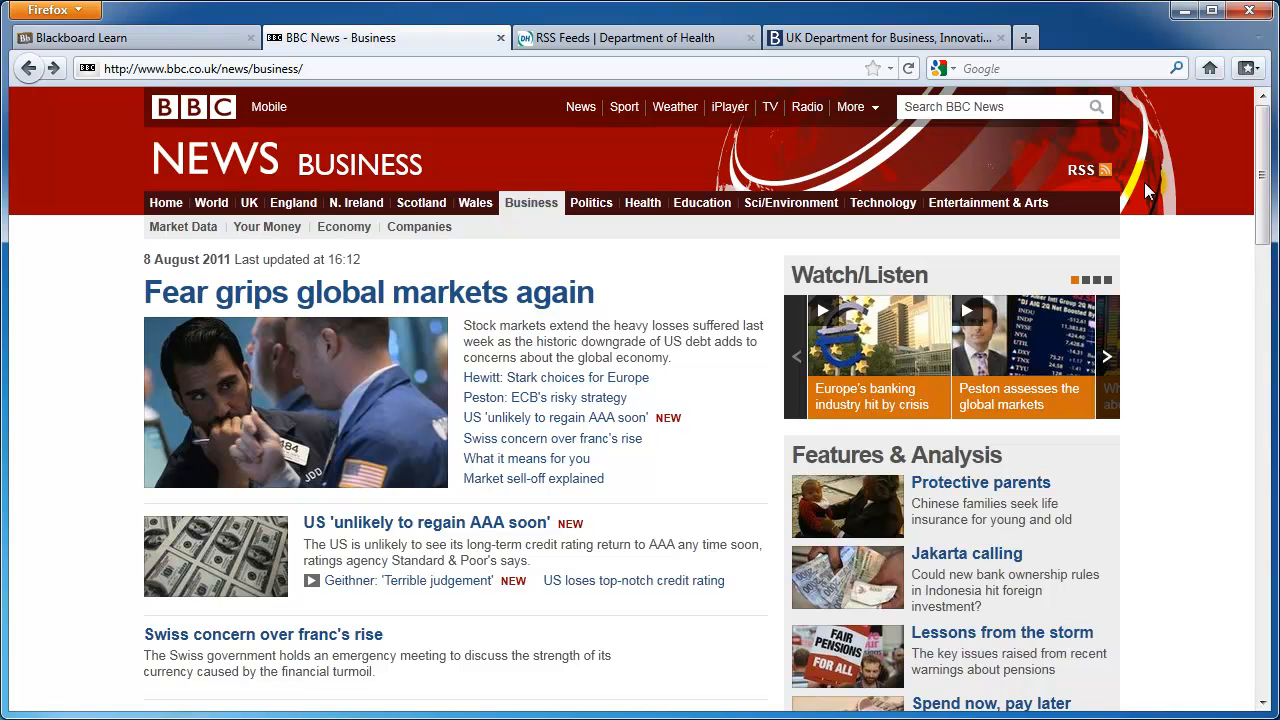
{"action": "scroll", "scroll_direction": "down", "scroll_amount": 3}
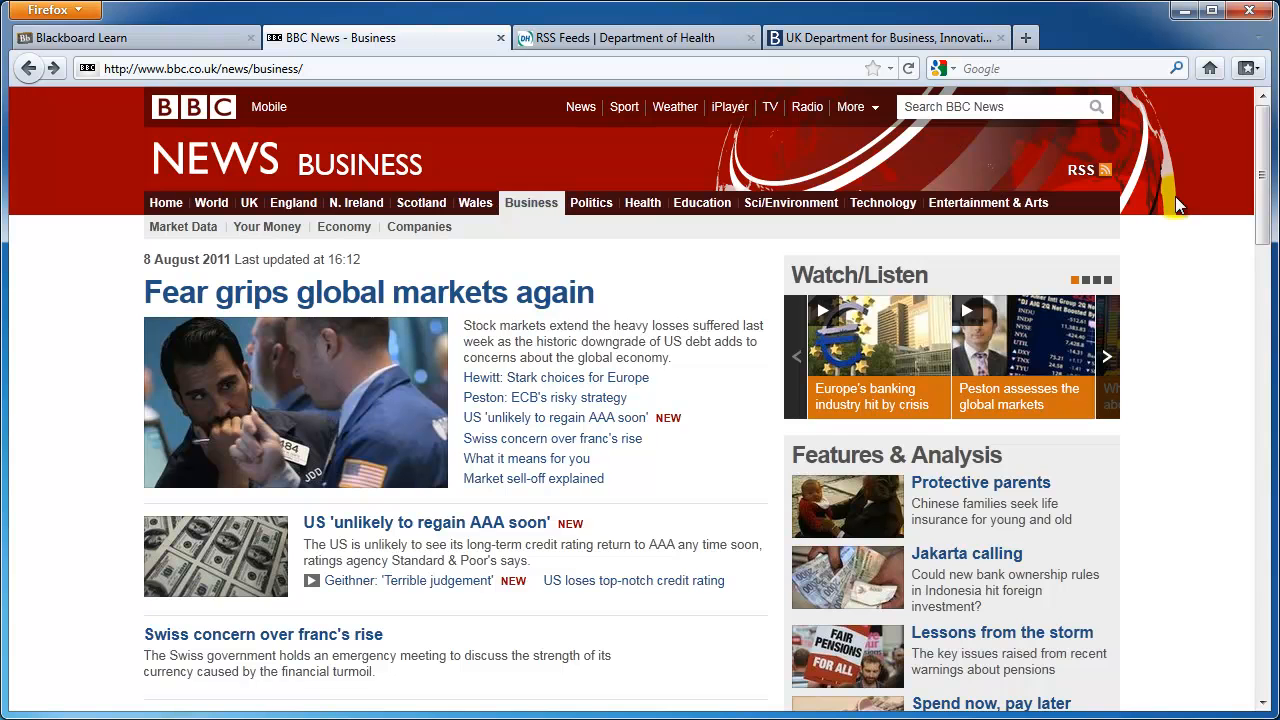
{"action": "mouse_move", "coordinate": [1098, 176]}
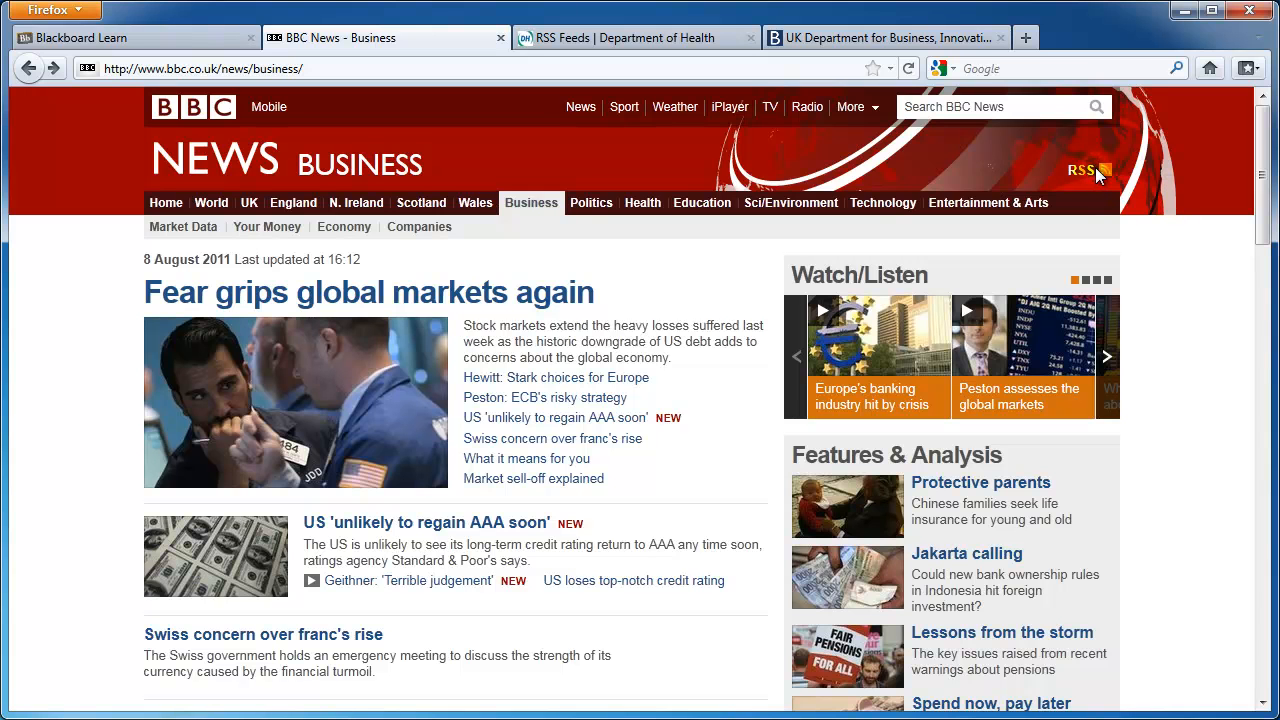
{"action": "left_click", "coordinate": [1080, 168]}
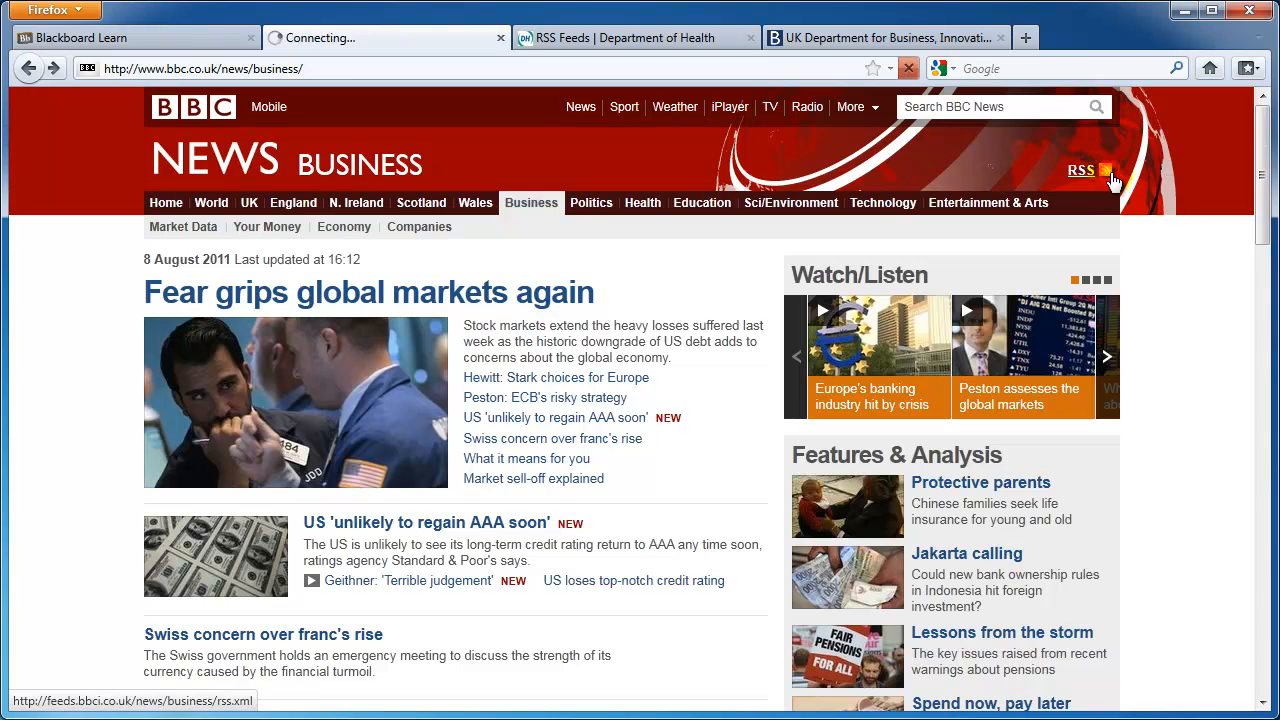
{"action": "left_click", "coordinate": [1084, 170]}
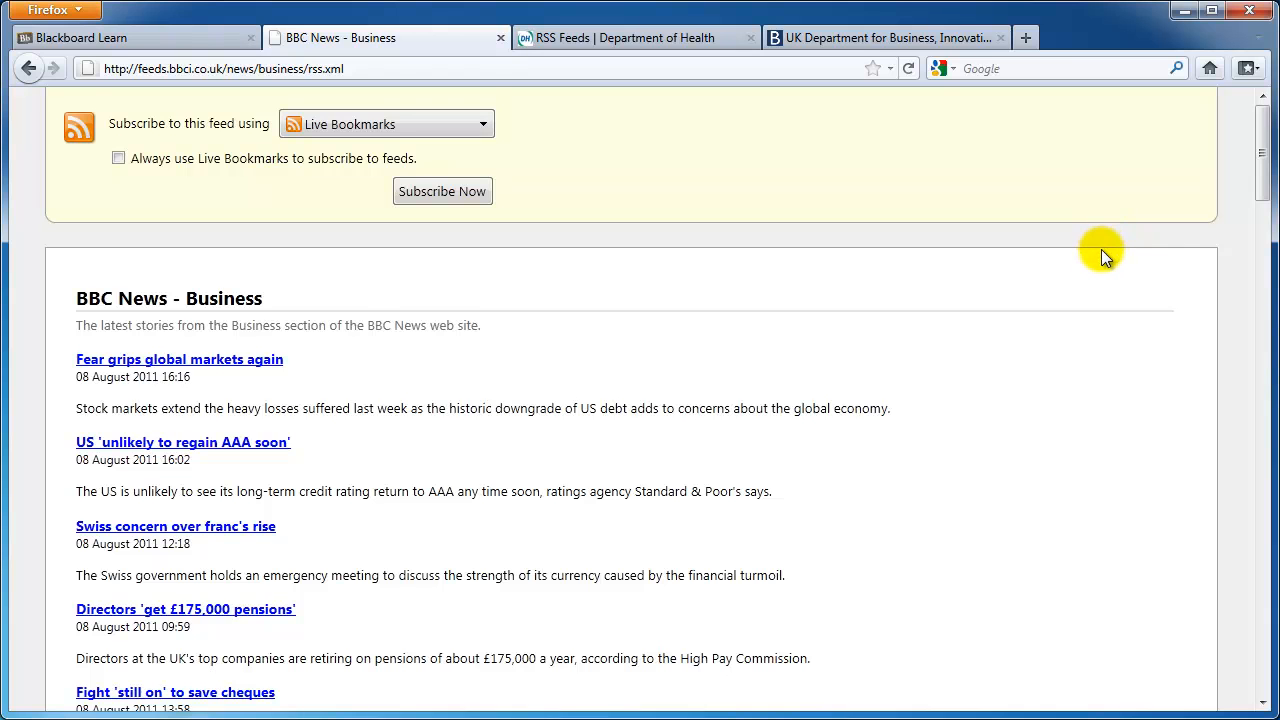
{"action": "scroll", "scroll_direction": "down", "scroll_amount": 3}
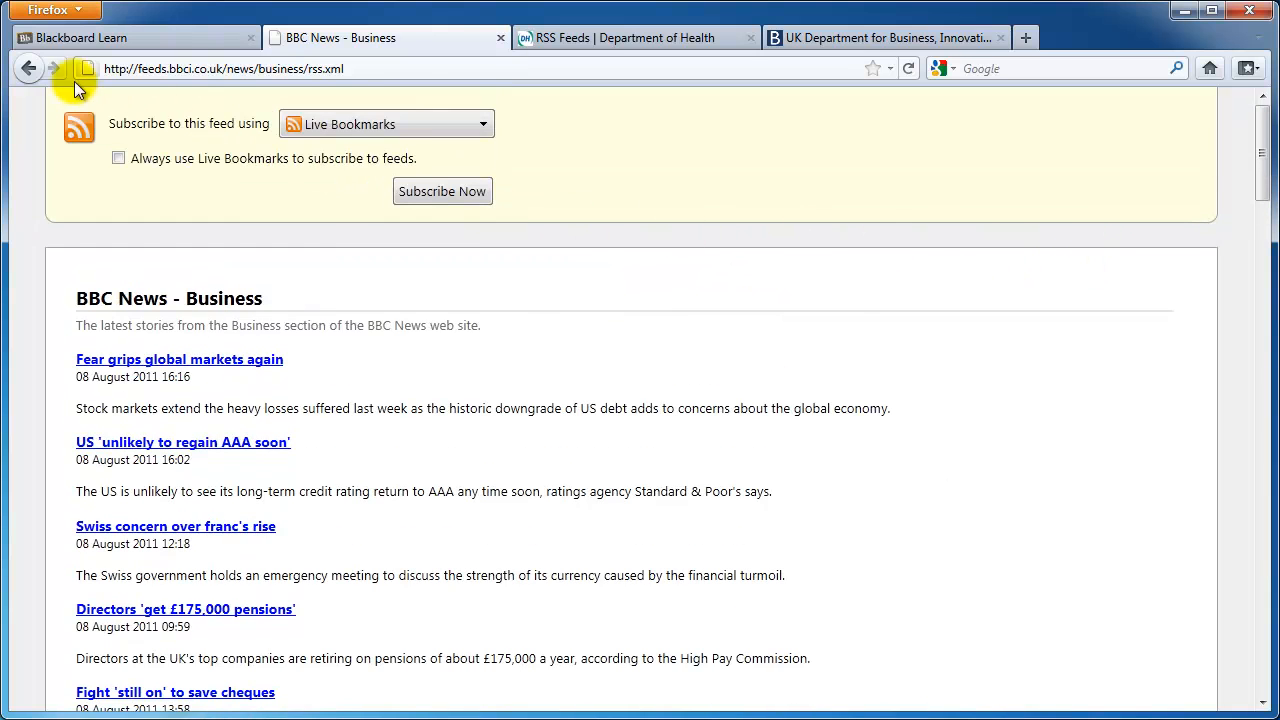
{"action": "left_click", "coordinate": [24, 72]}
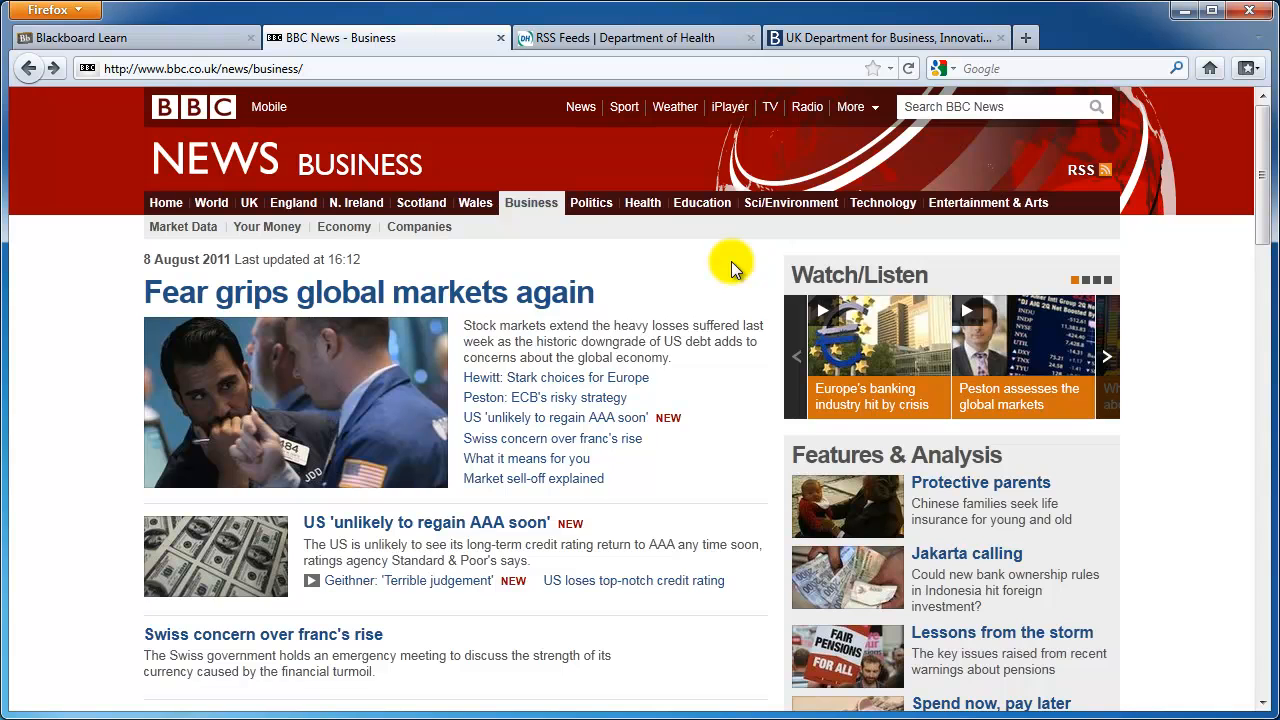
{"action": "mouse_move", "coordinate": [728, 284]}
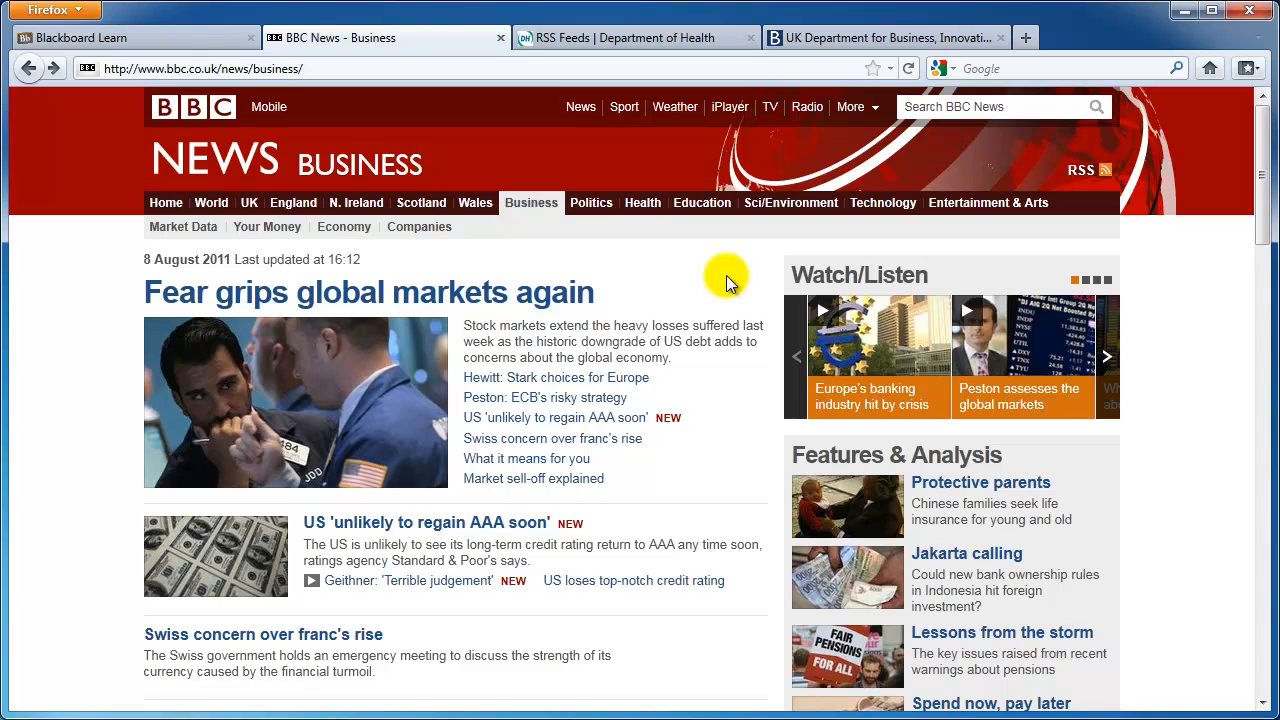
{"action": "mouse_move", "coordinate": [718, 292]}
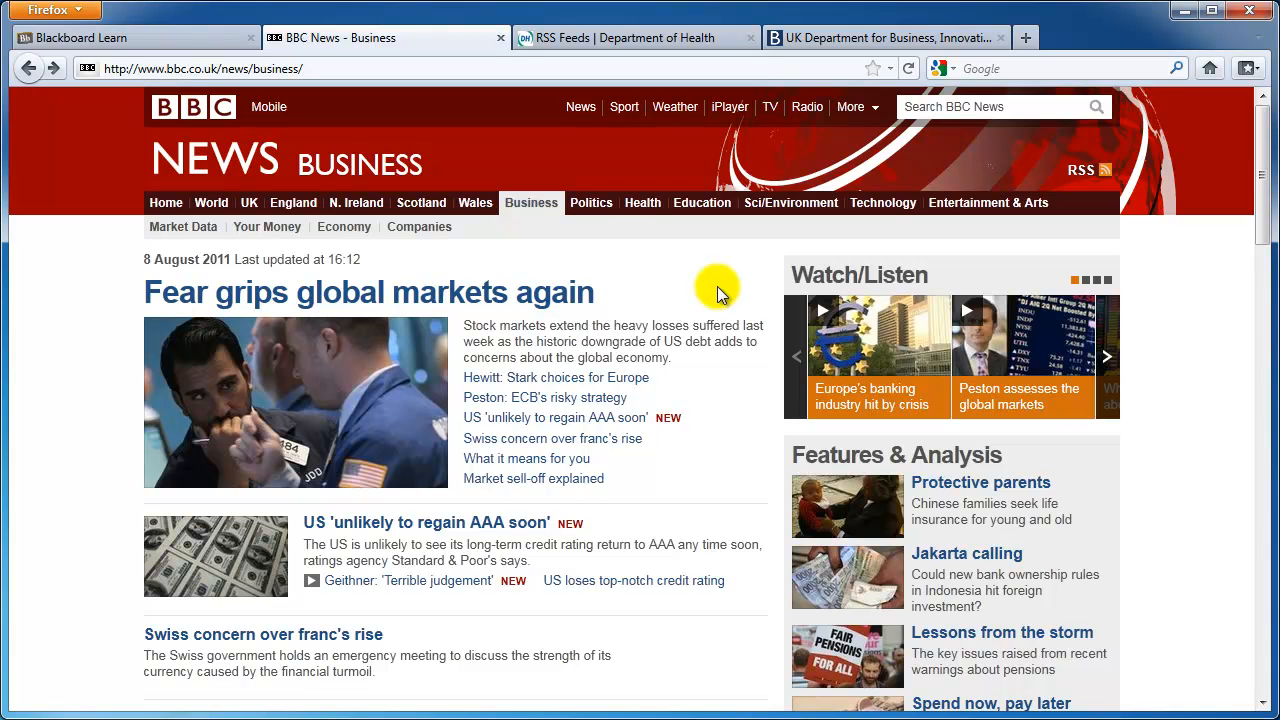
{"action": "mouse_move", "coordinate": [760, 284]}
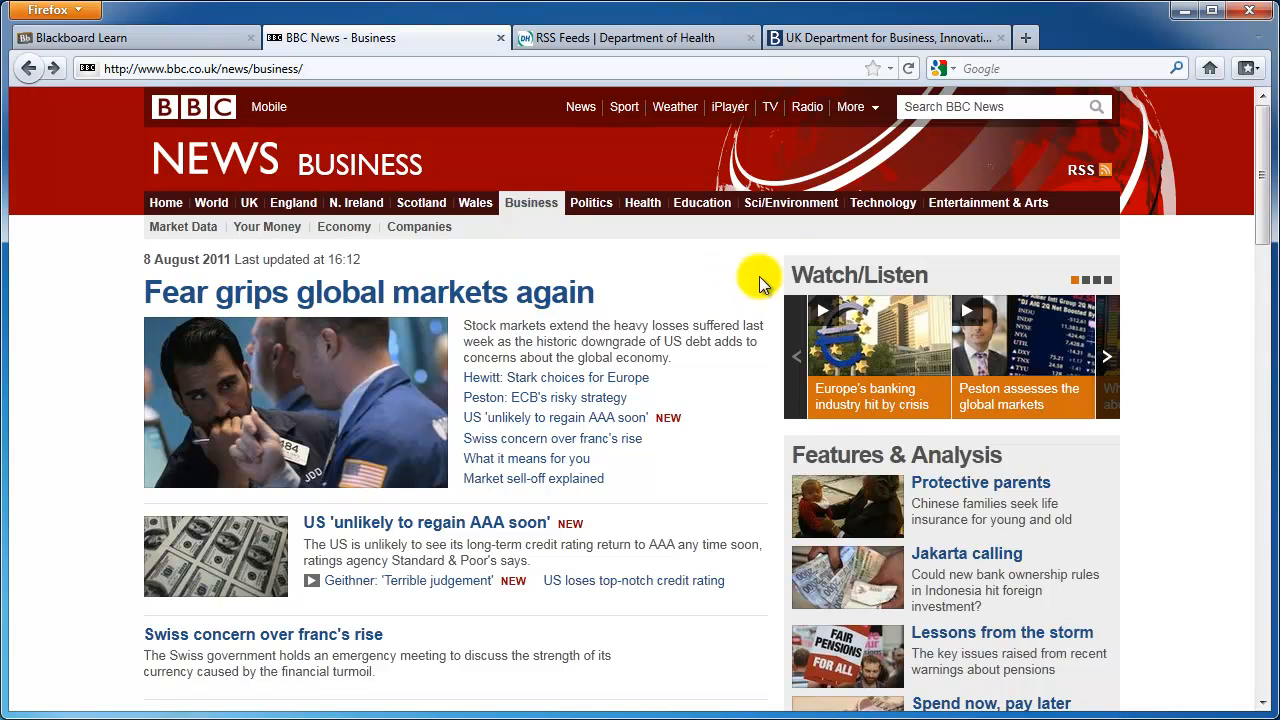
{"action": "mouse_move", "coordinate": [1104, 170]}
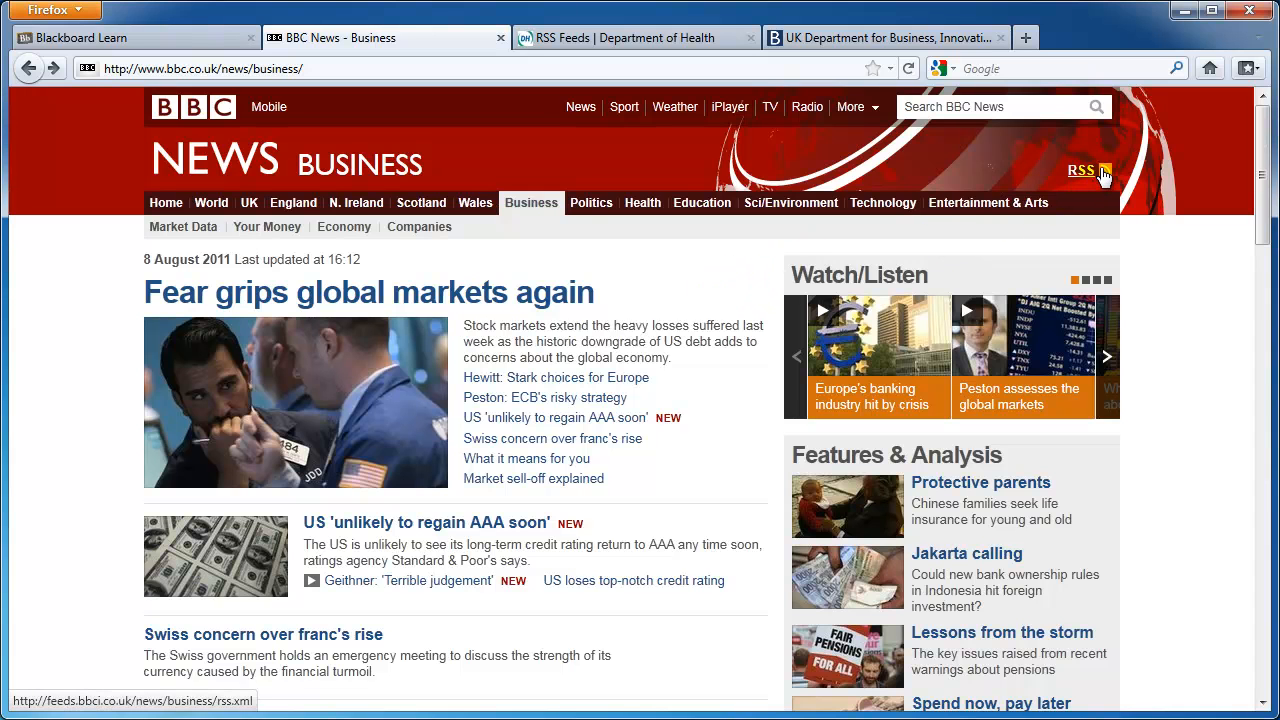
- Open the BBC News Business section's RSS feed listing the latest headlines
{"action": "left_click", "coordinate": [1084, 170]}
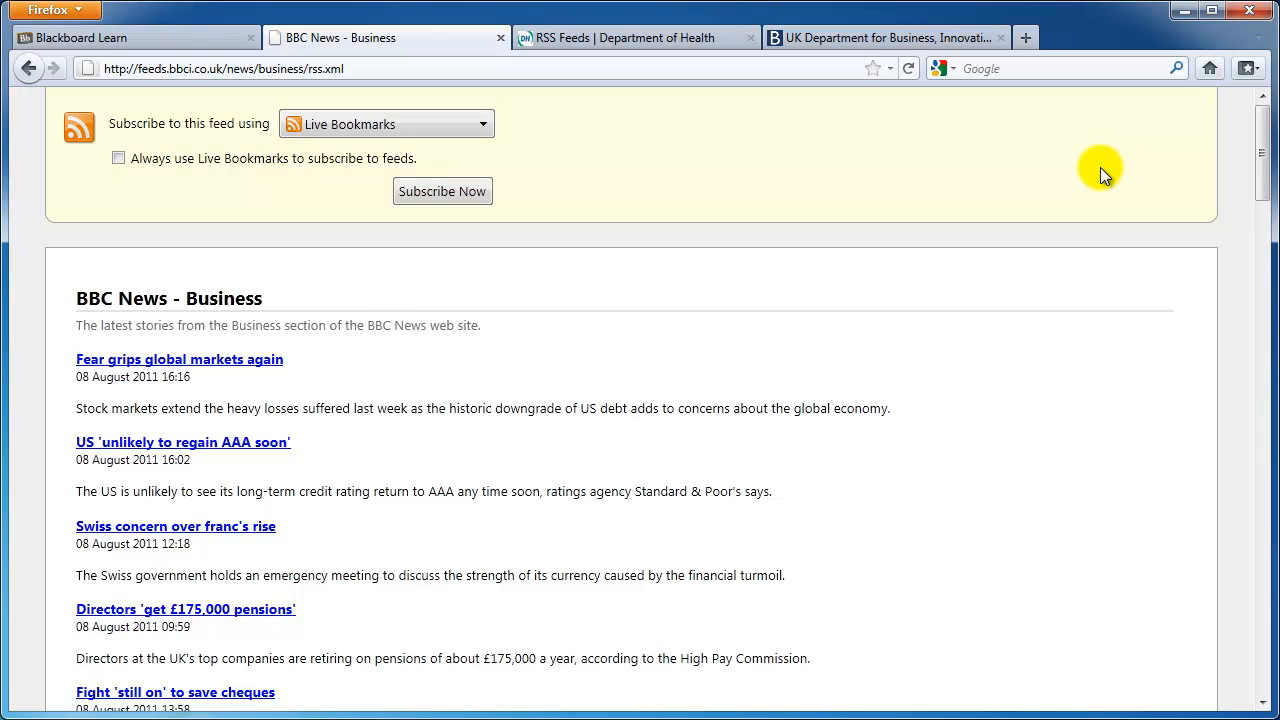
{"action": "mouse_move", "coordinate": [900, 184]}
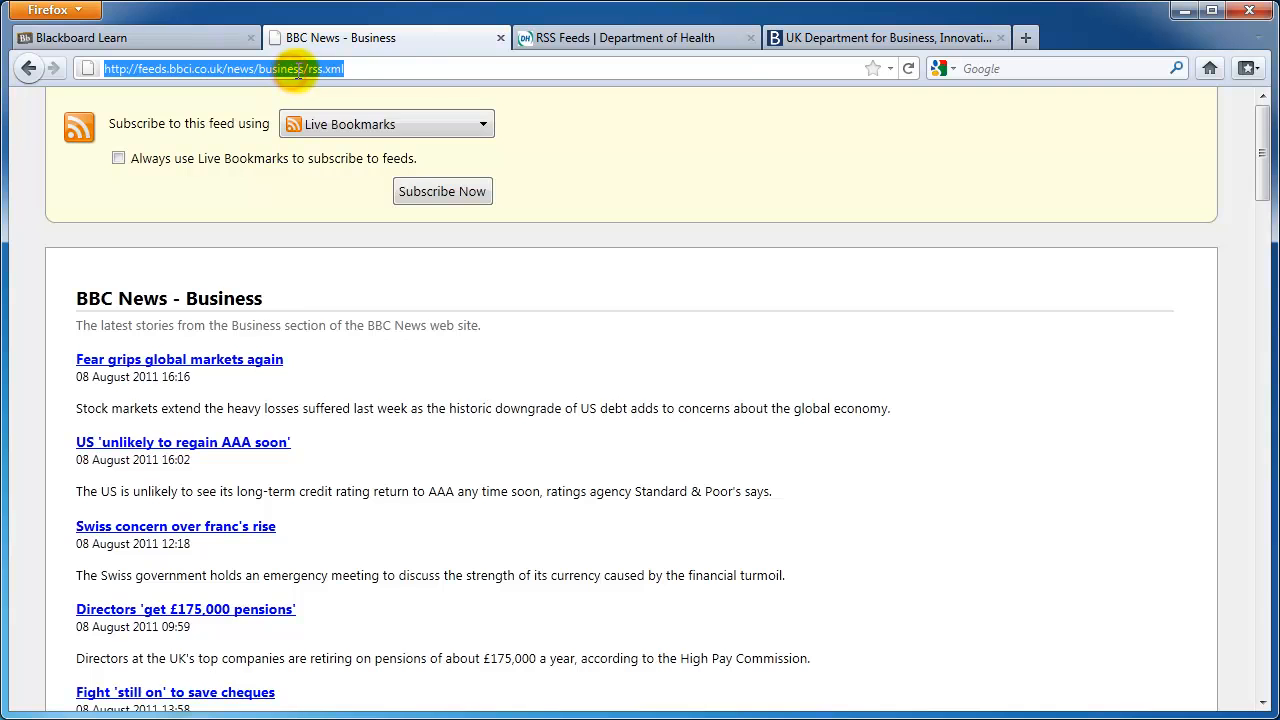
- Copy the Business feed's URL from the address bar and return to Blackboard Learn
{"action": "right_click", "coordinate": [280, 72]}
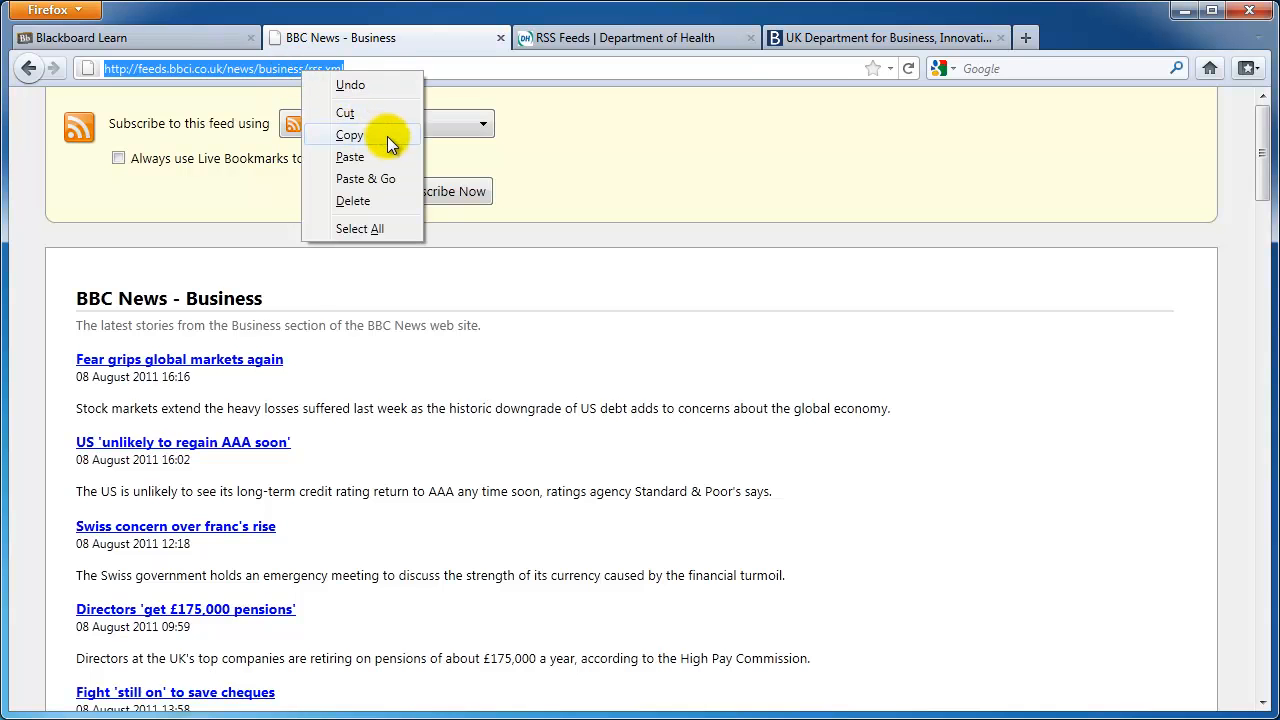
{"action": "left_click", "coordinate": [348, 136]}
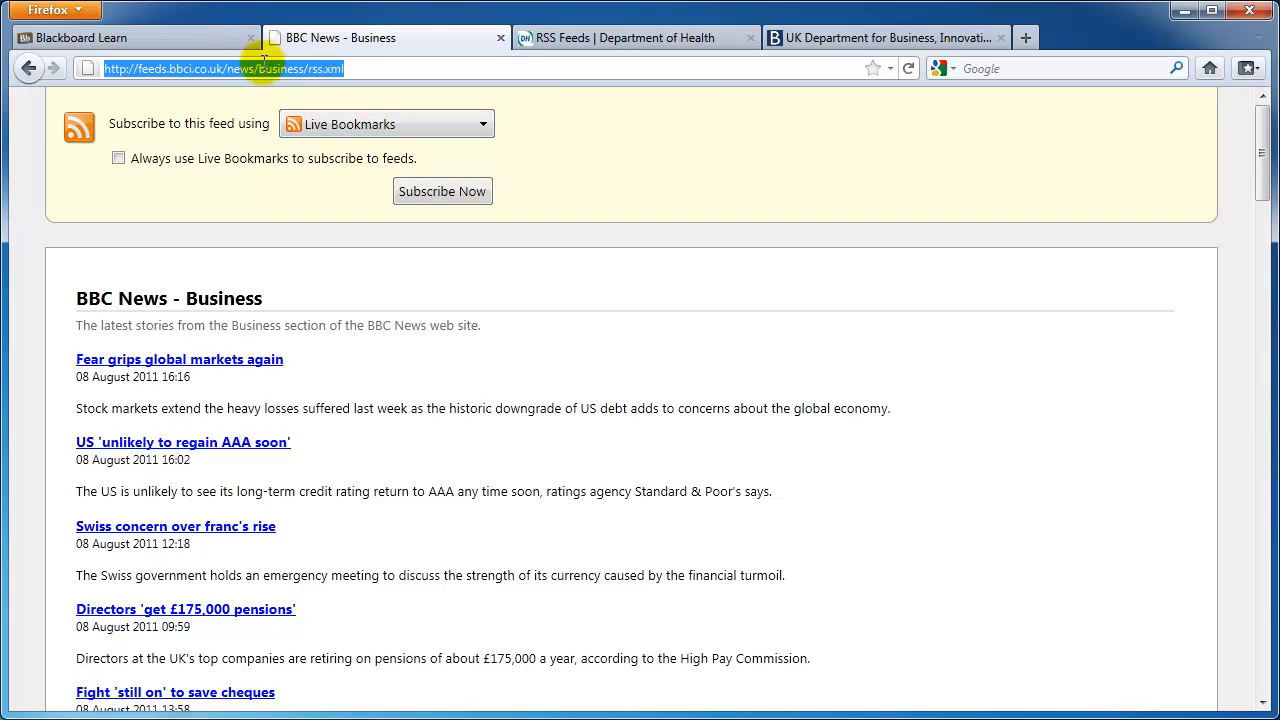
{"action": "left_click", "coordinate": [120, 38]}
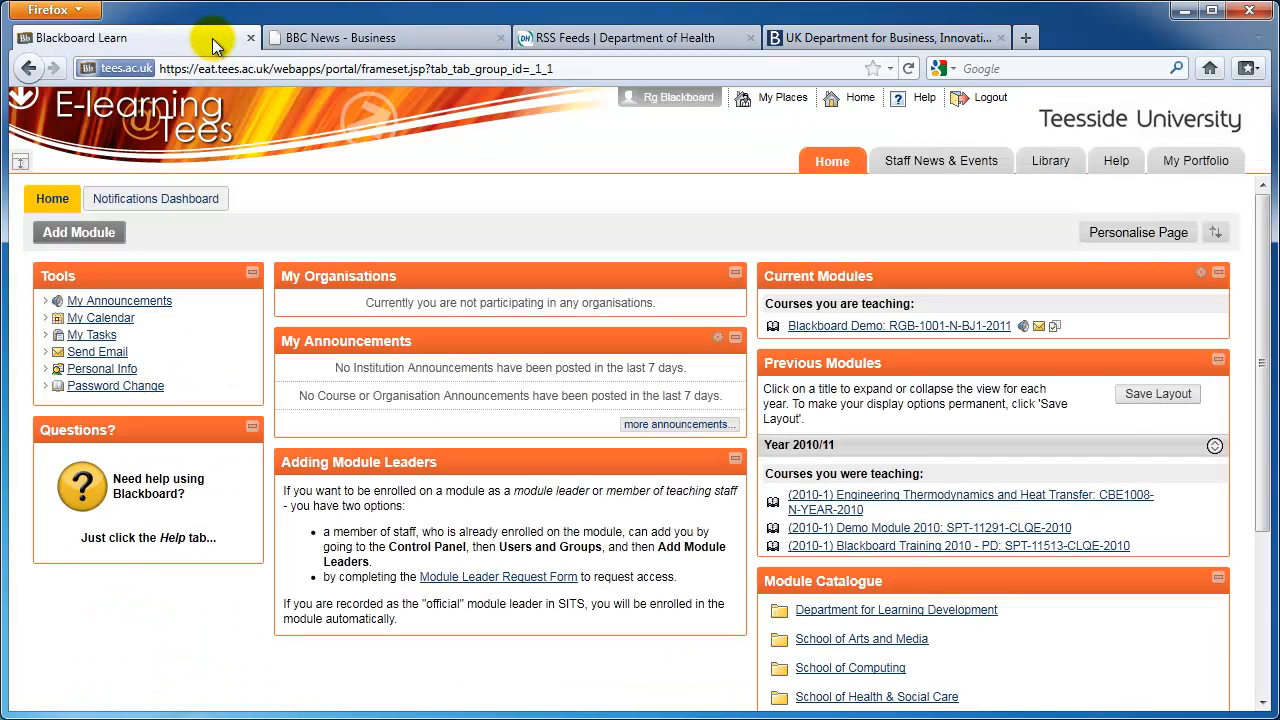
{"action": "mouse_move", "coordinate": [758, 266]}
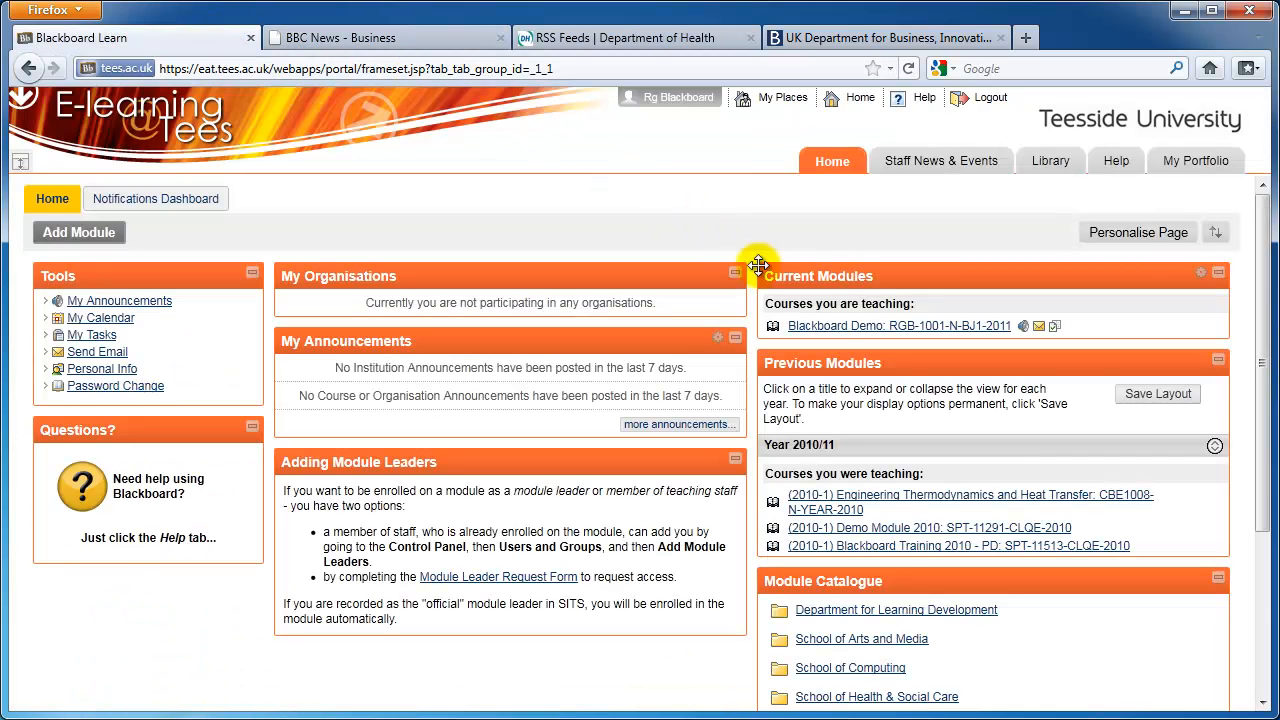
- In the Blackboard Demo module's Learning Materials, add an RSS Feed interactive tool
{"action": "left_click", "coordinate": [898, 326]}
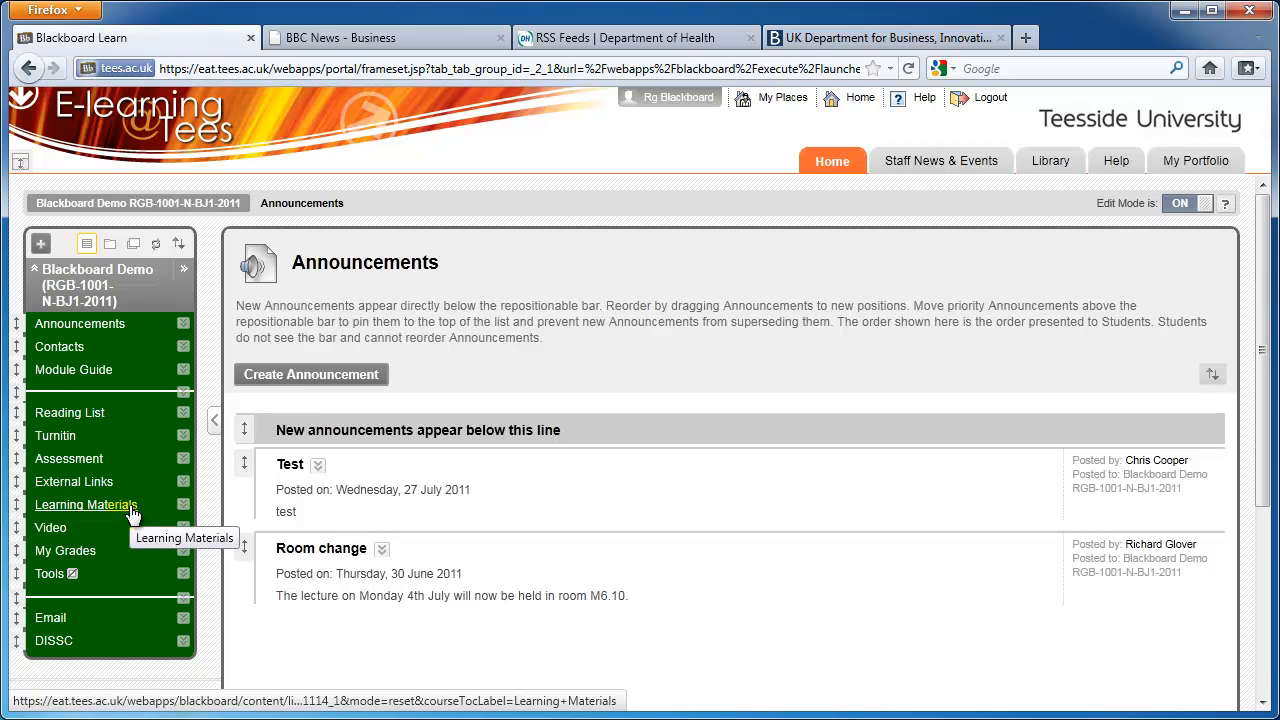
{"action": "left_click", "coordinate": [86, 504]}
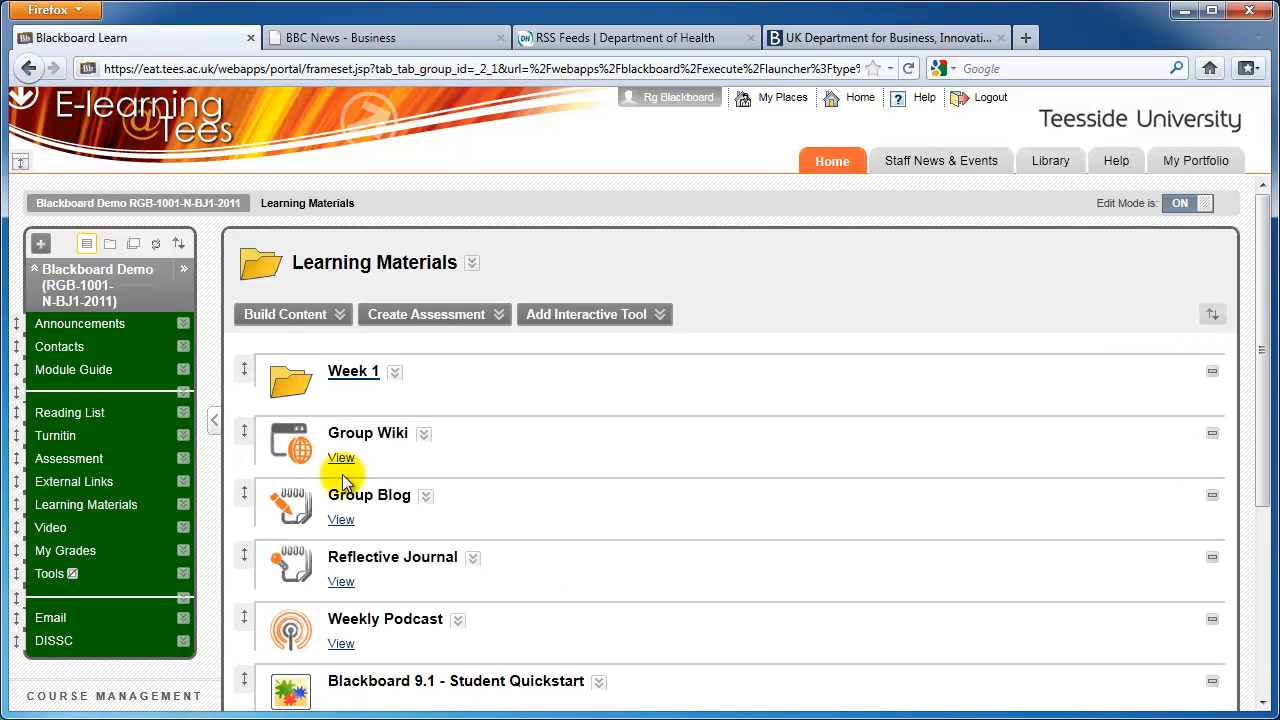
{"action": "left_click", "coordinate": [654, 314]}
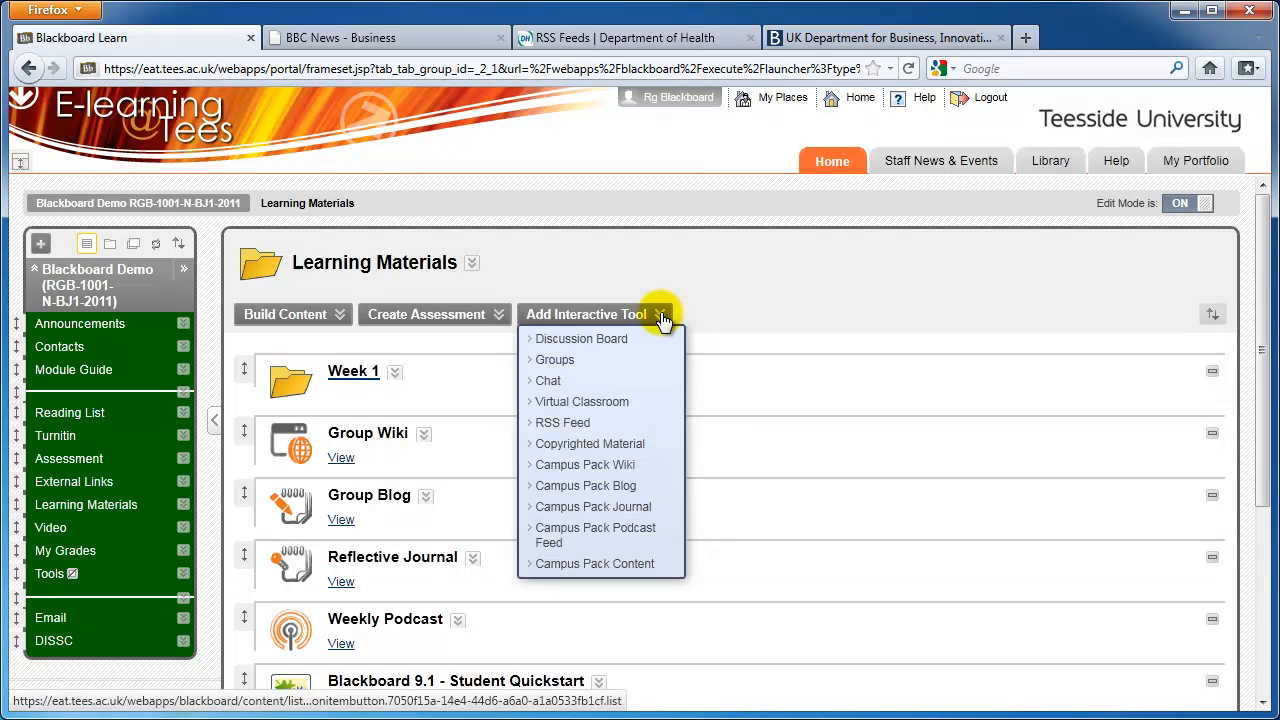
{"action": "mouse_move", "coordinate": [646, 422]}
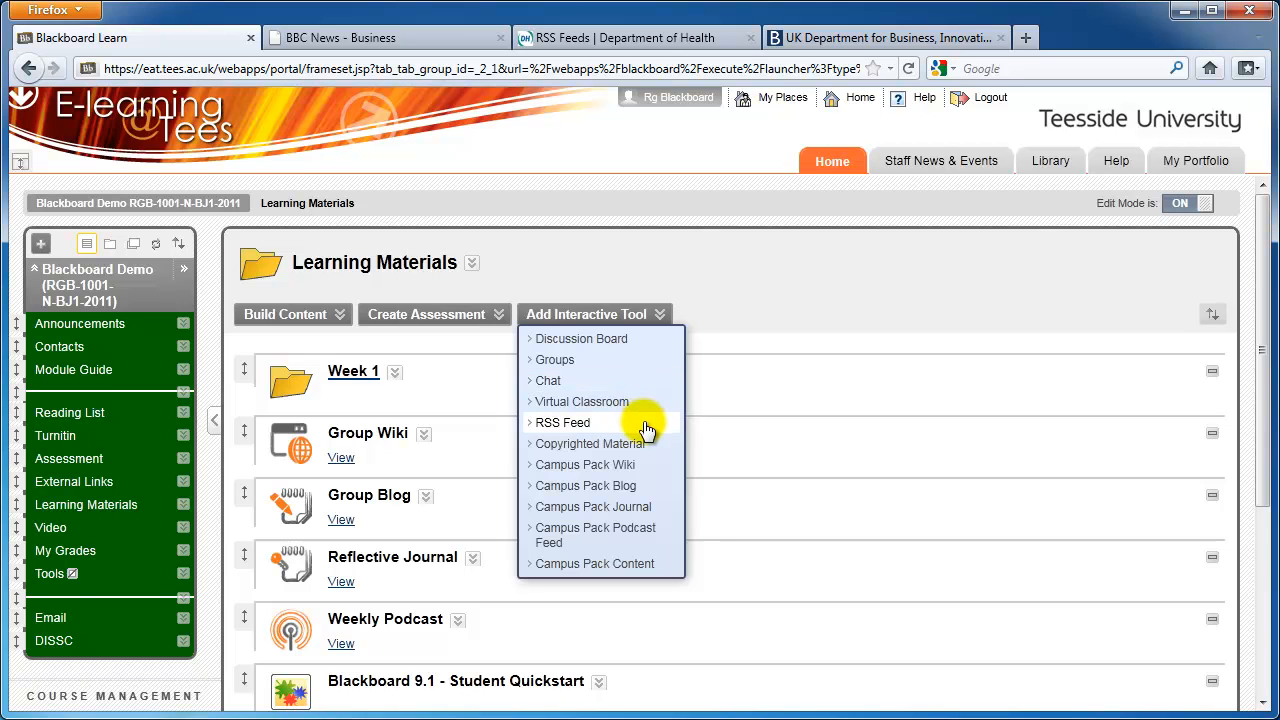
{"action": "left_click", "coordinate": [564, 422]}
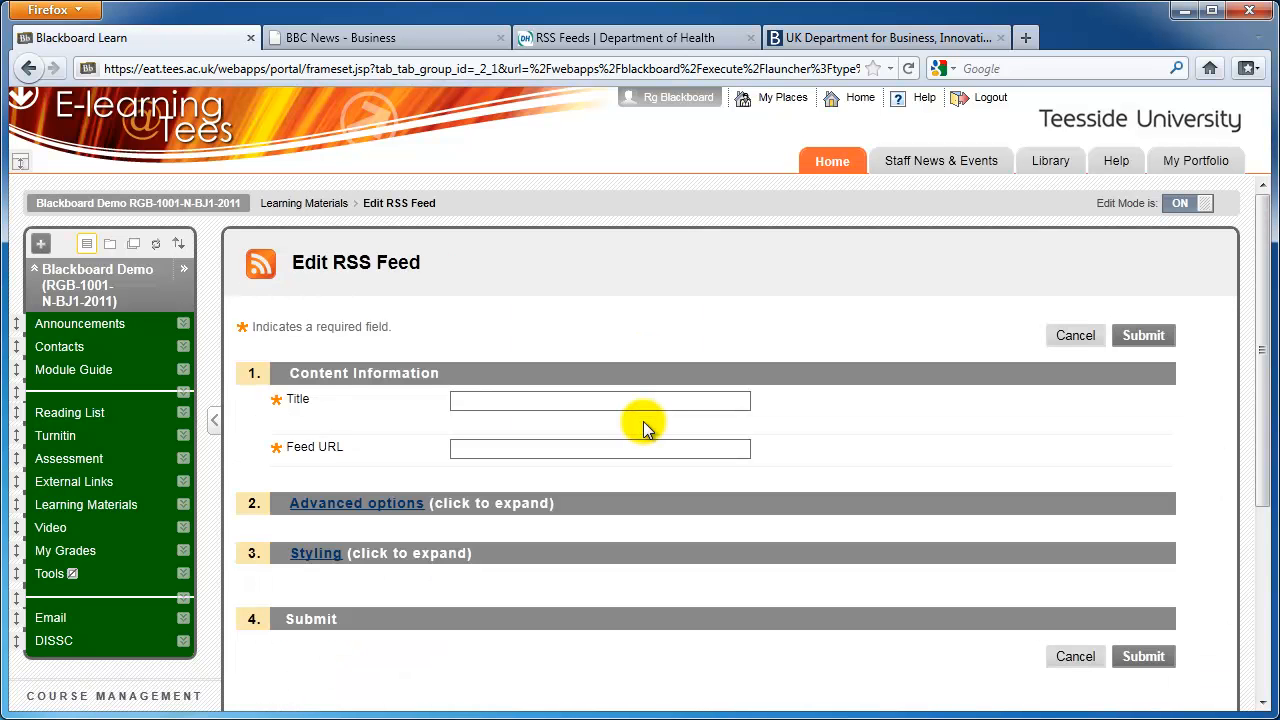
- Title the feed item 'BBC News - Business'
{"action": "left_click", "coordinate": [600, 400]}
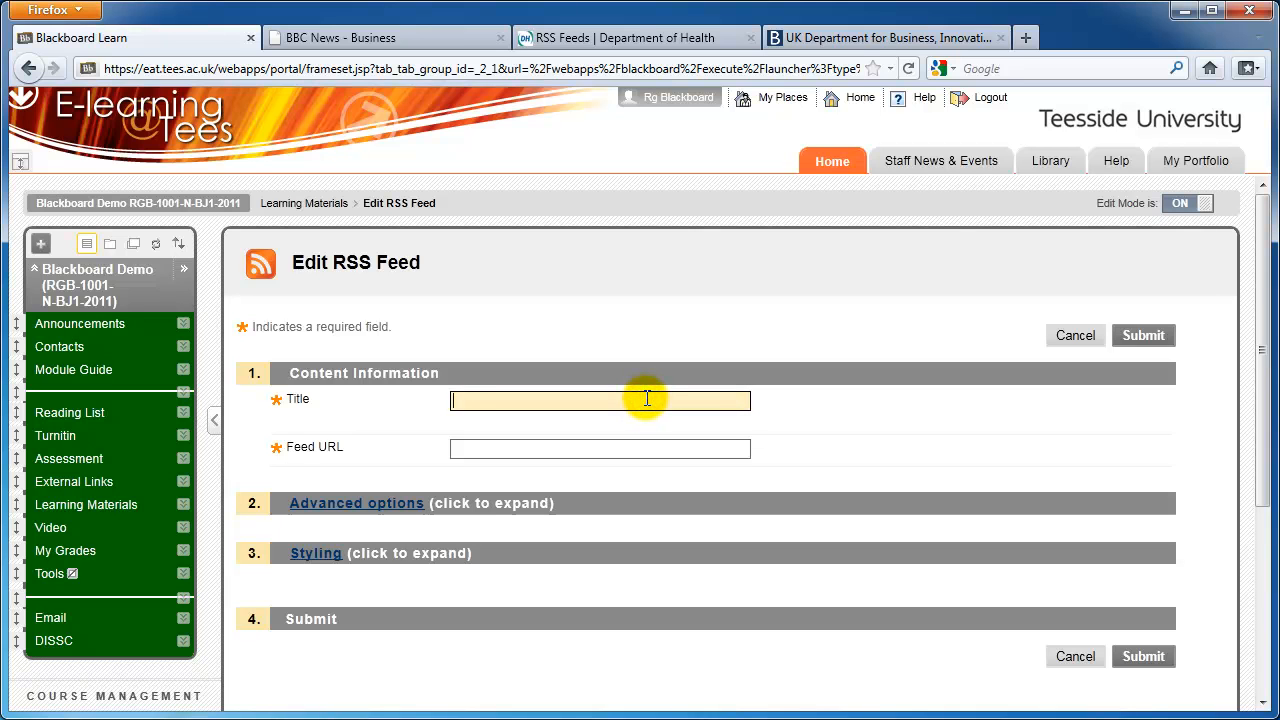
{"action": "type", "text": "BBC"}
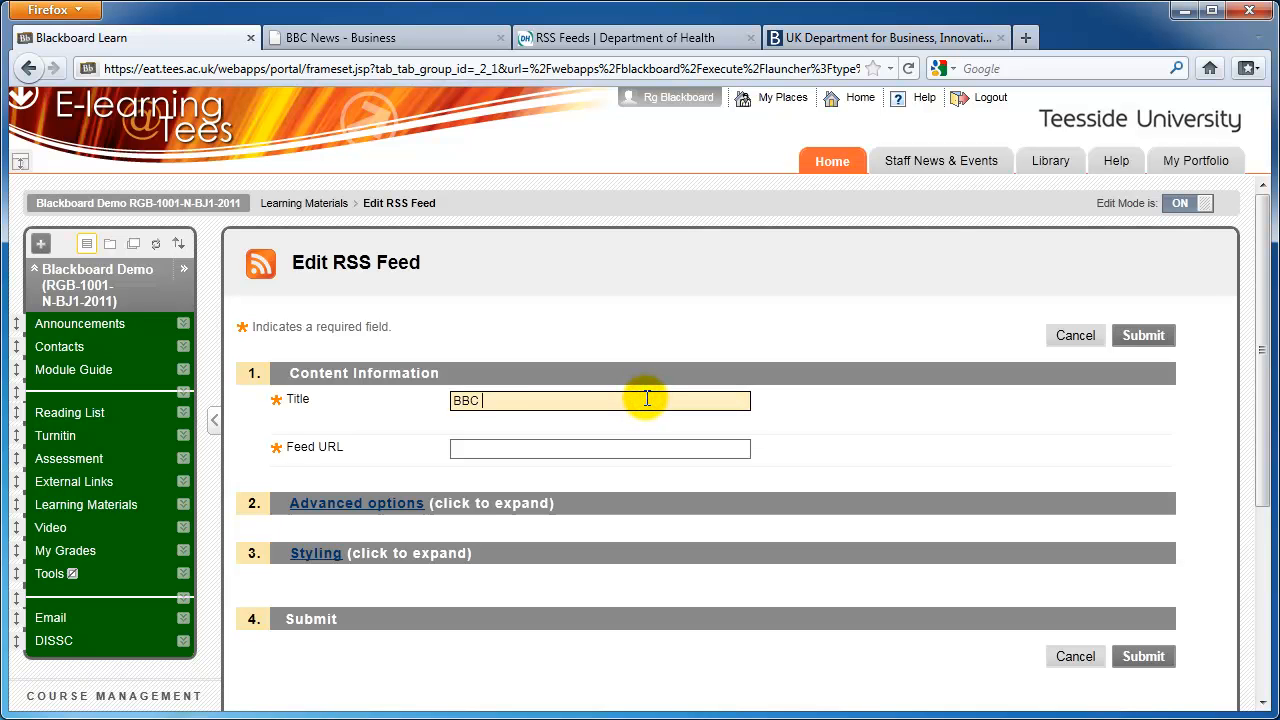
{"action": "type", "text": "News - B"}
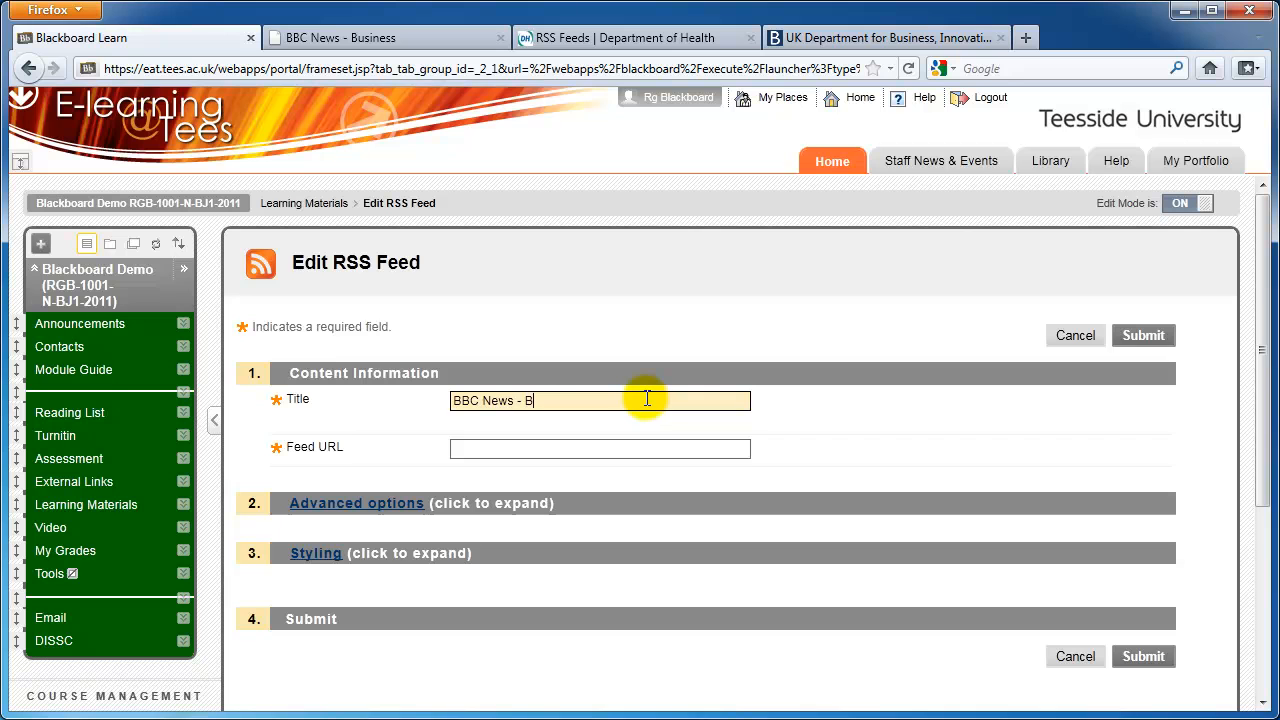
{"action": "type", "text": "usiness"}
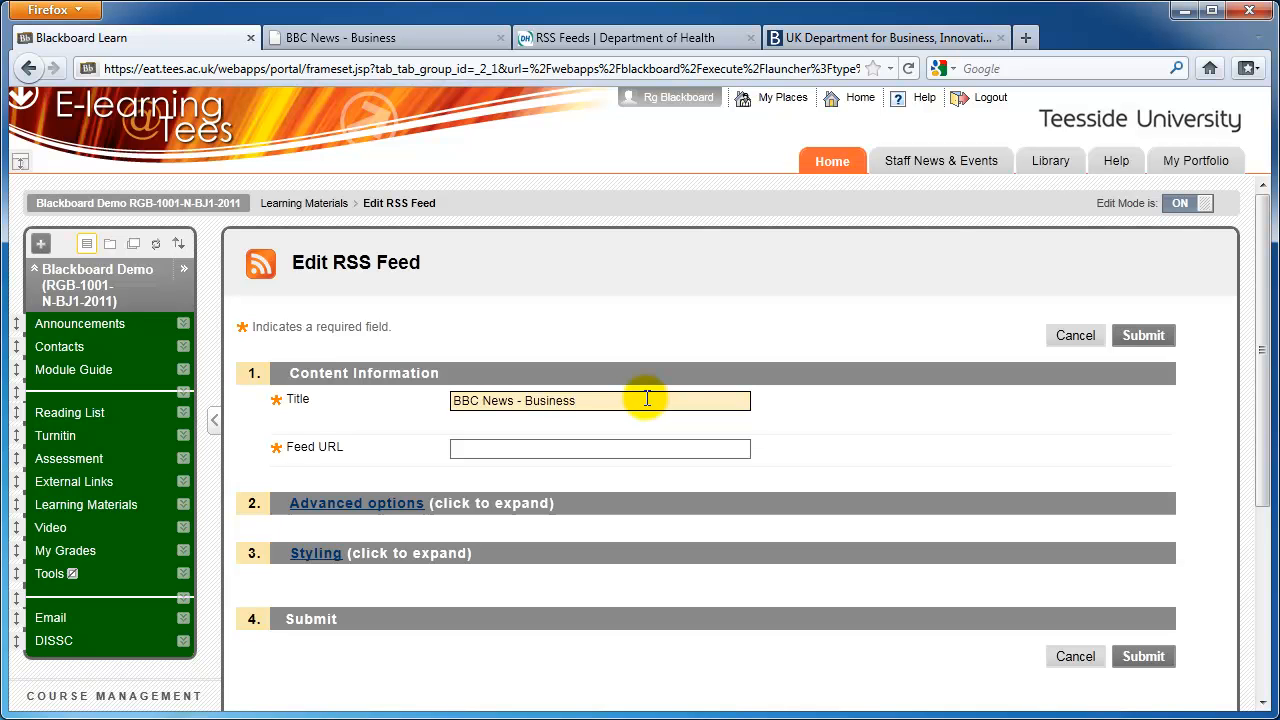
- Paste the copied BBC Business feed address into the Feed URL field
{"action": "left_click", "coordinate": [600, 448]}
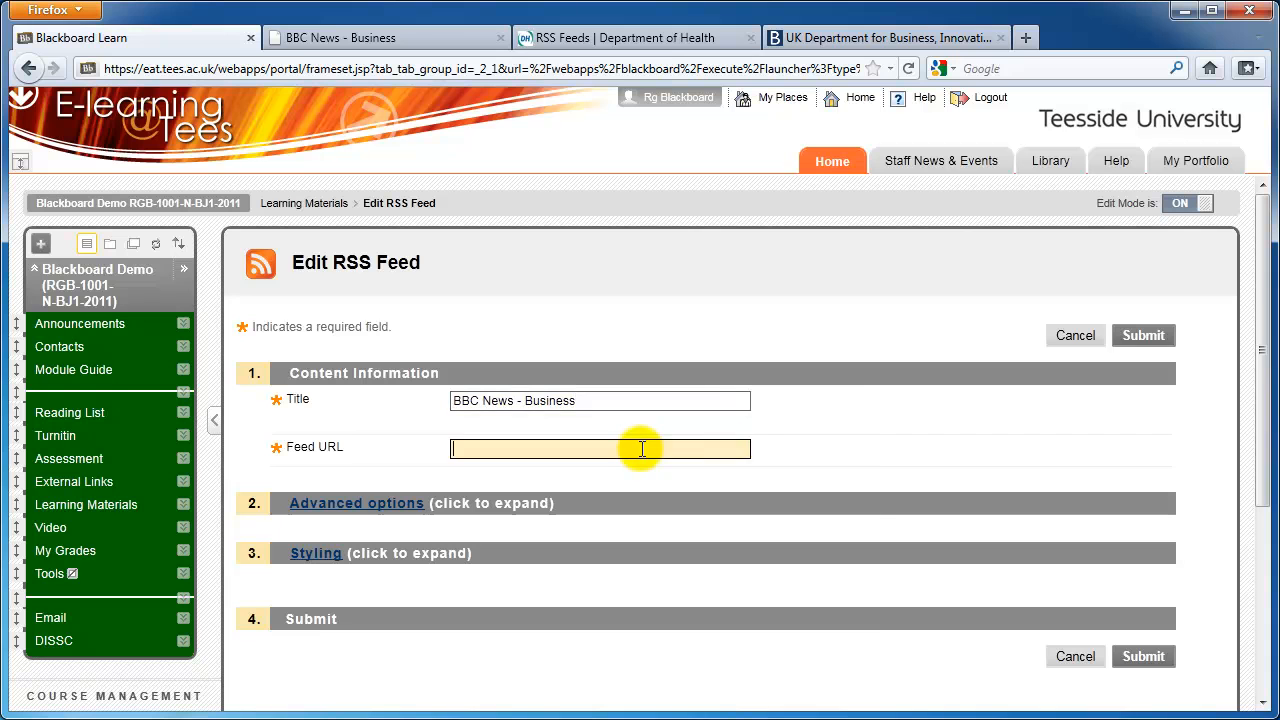
{"action": "right_click", "coordinate": [640, 448]}
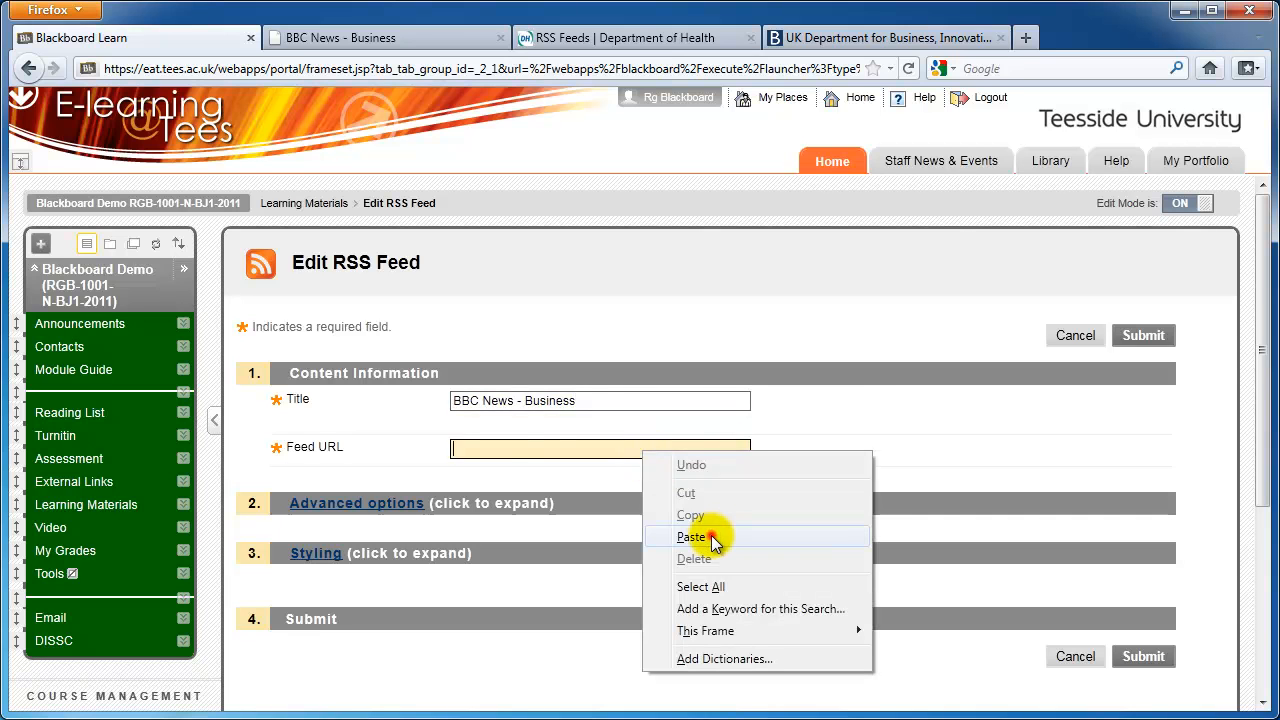
{"action": "left_click", "coordinate": [692, 536]}
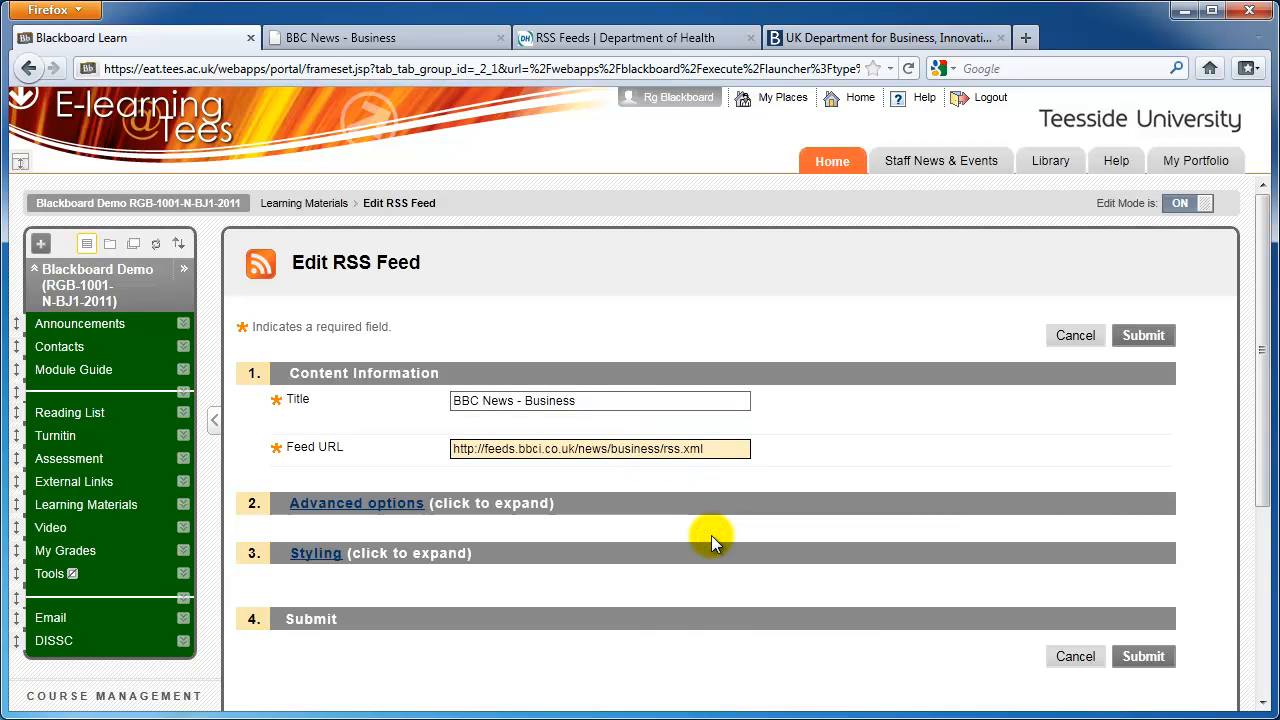
- Expand Advanced options and review heading, item count, date and link settings
{"action": "left_click", "coordinate": [356, 504]}
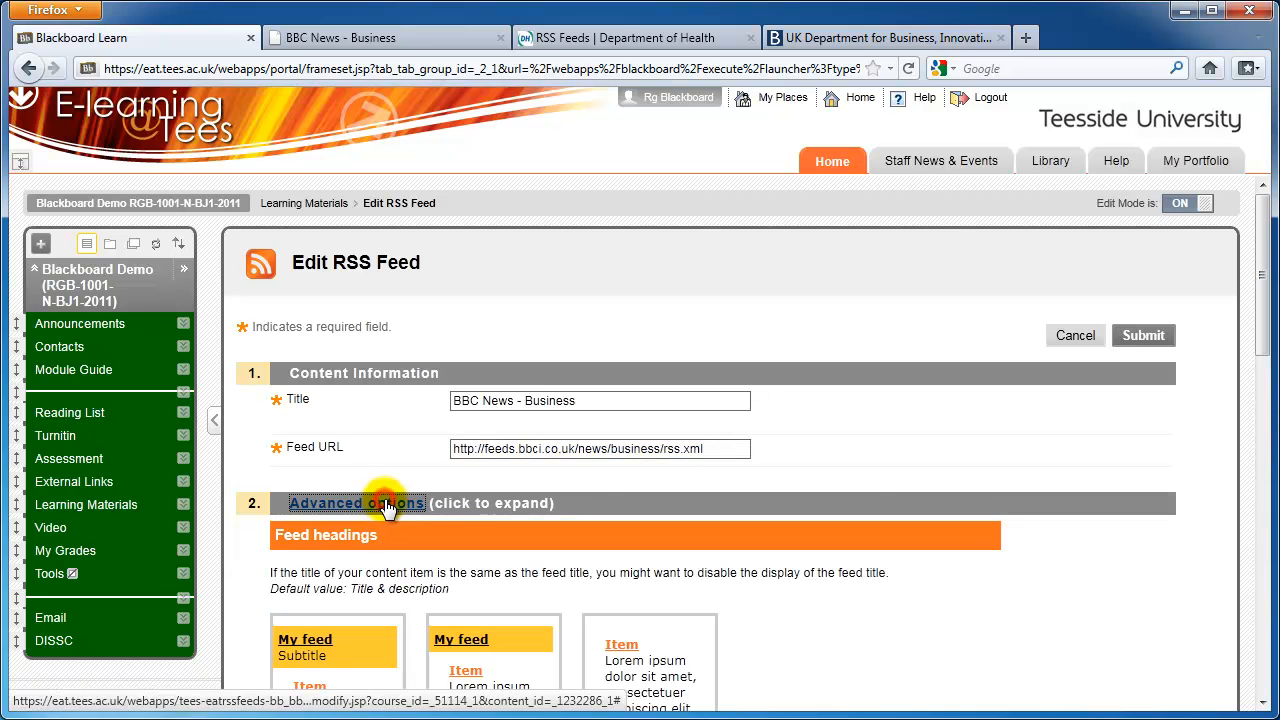
{"action": "scroll", "scroll_direction": "down", "scroll_amount": 3}
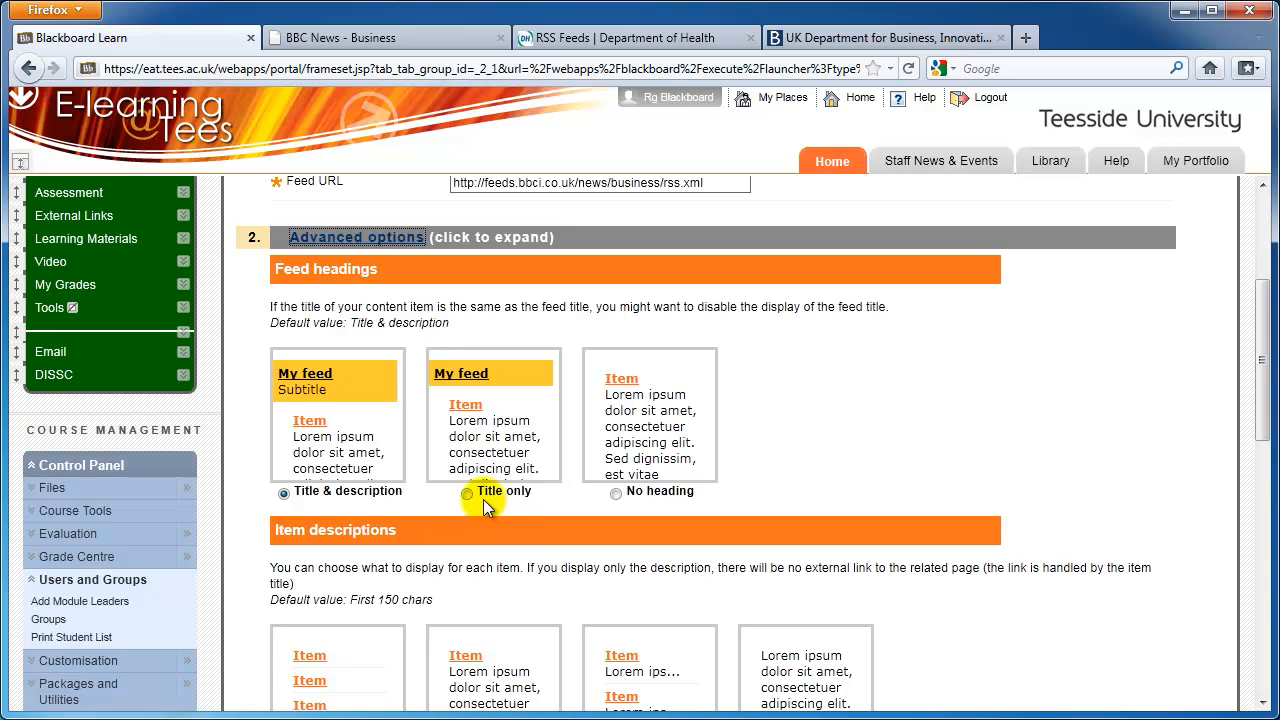
{"action": "scroll", "scroll_direction": "down", "scroll_amount": 3}
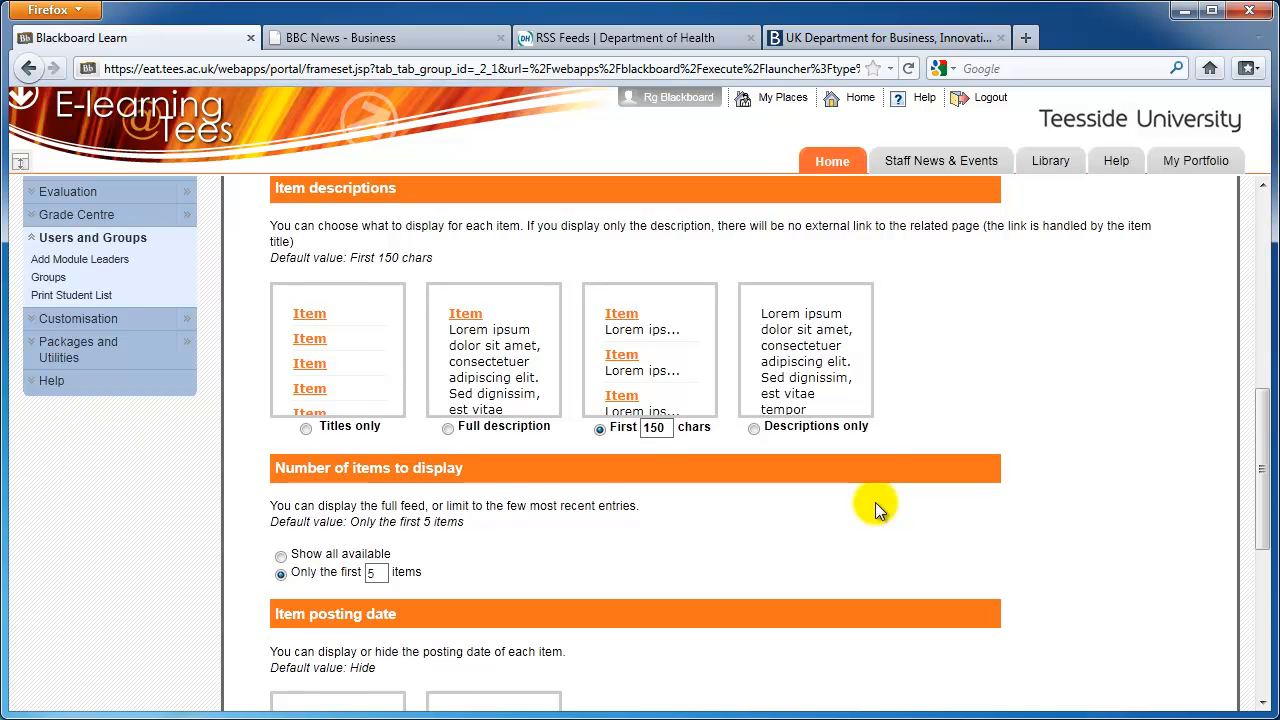
{"action": "scroll", "scroll_direction": "down", "scroll_amount": 3}
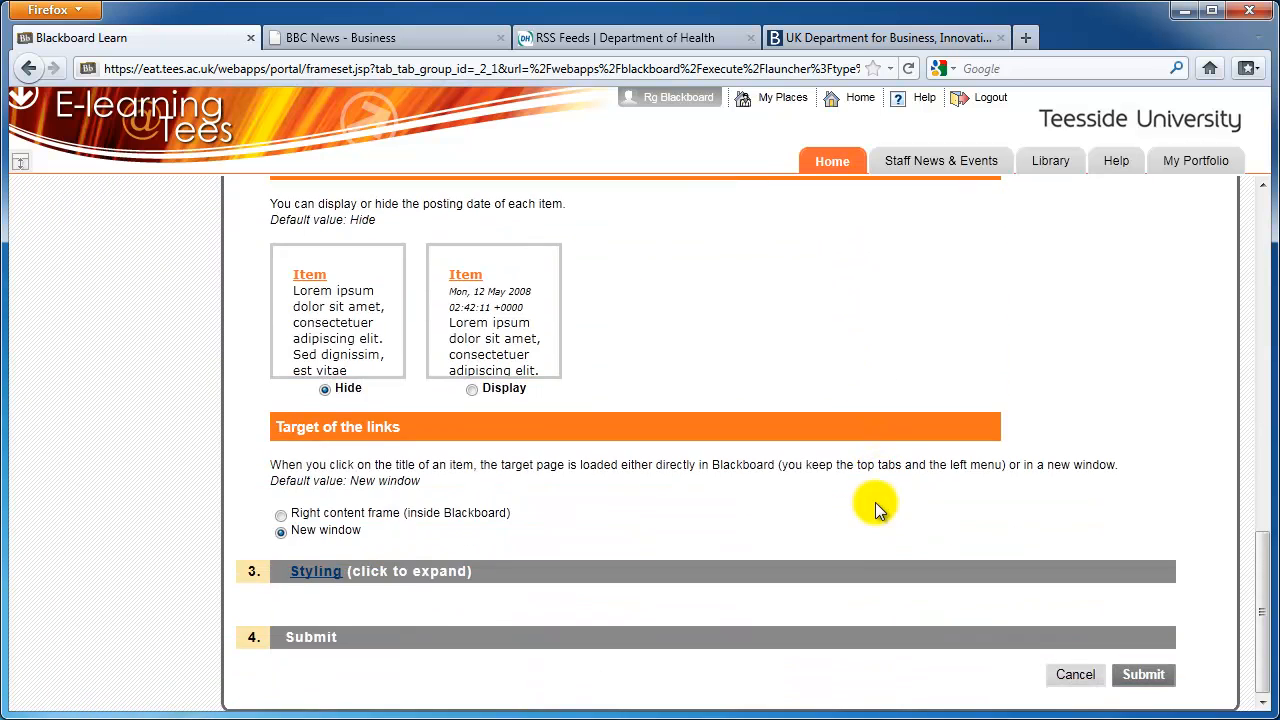
- Review the Styling options and submit the BBC News - Business feed item
{"action": "left_click", "coordinate": [316, 572]}
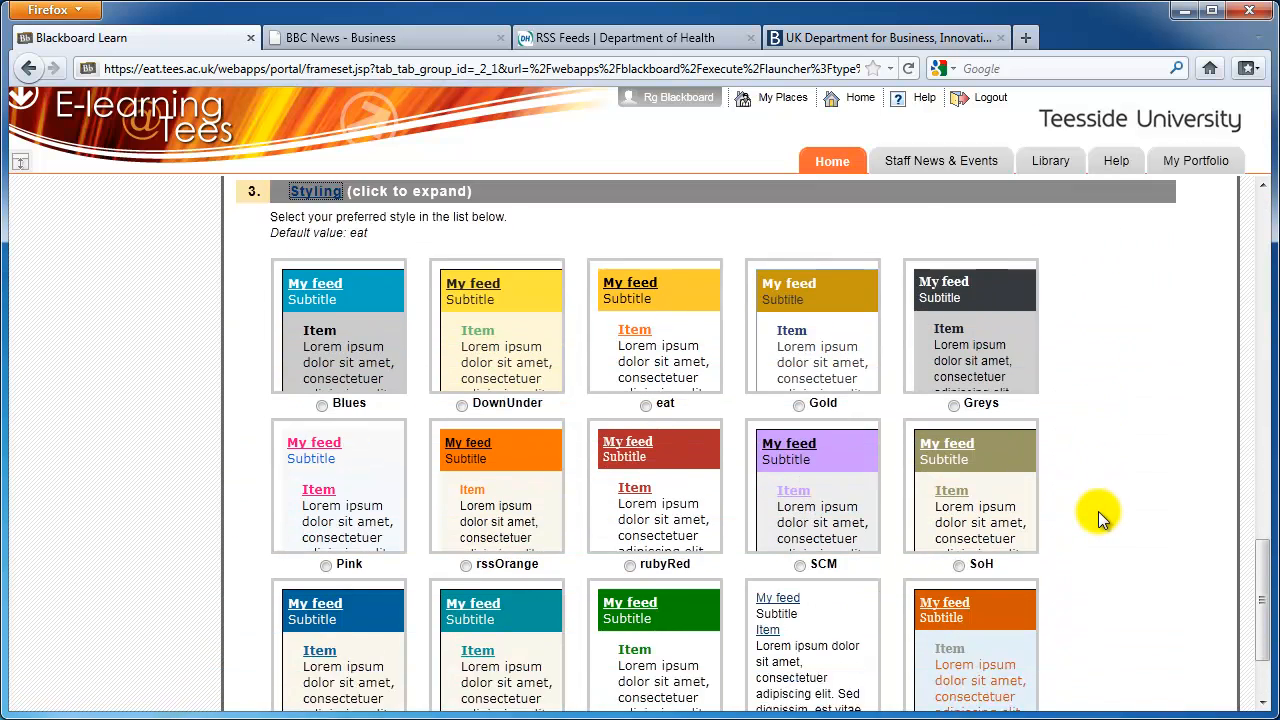
{"action": "scroll", "scroll_direction": "down", "scroll_amount": 3}
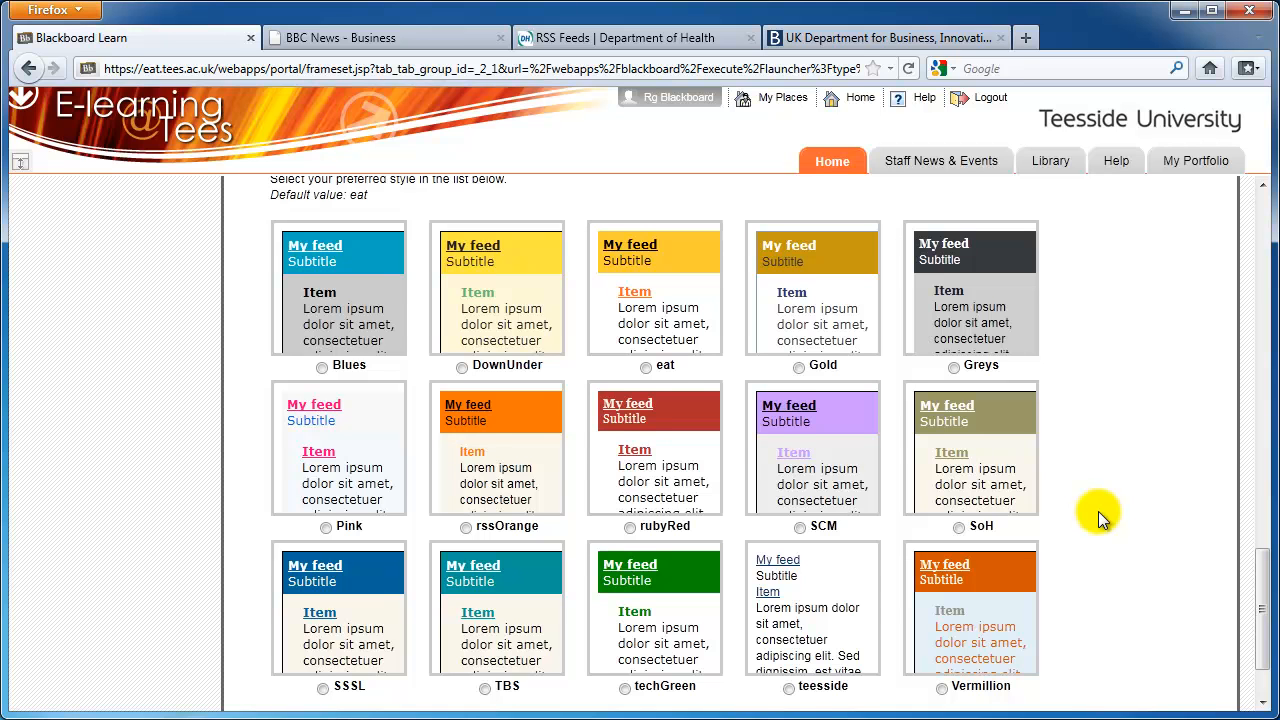
{"action": "scroll", "scroll_direction": "down", "scroll_amount": 3}
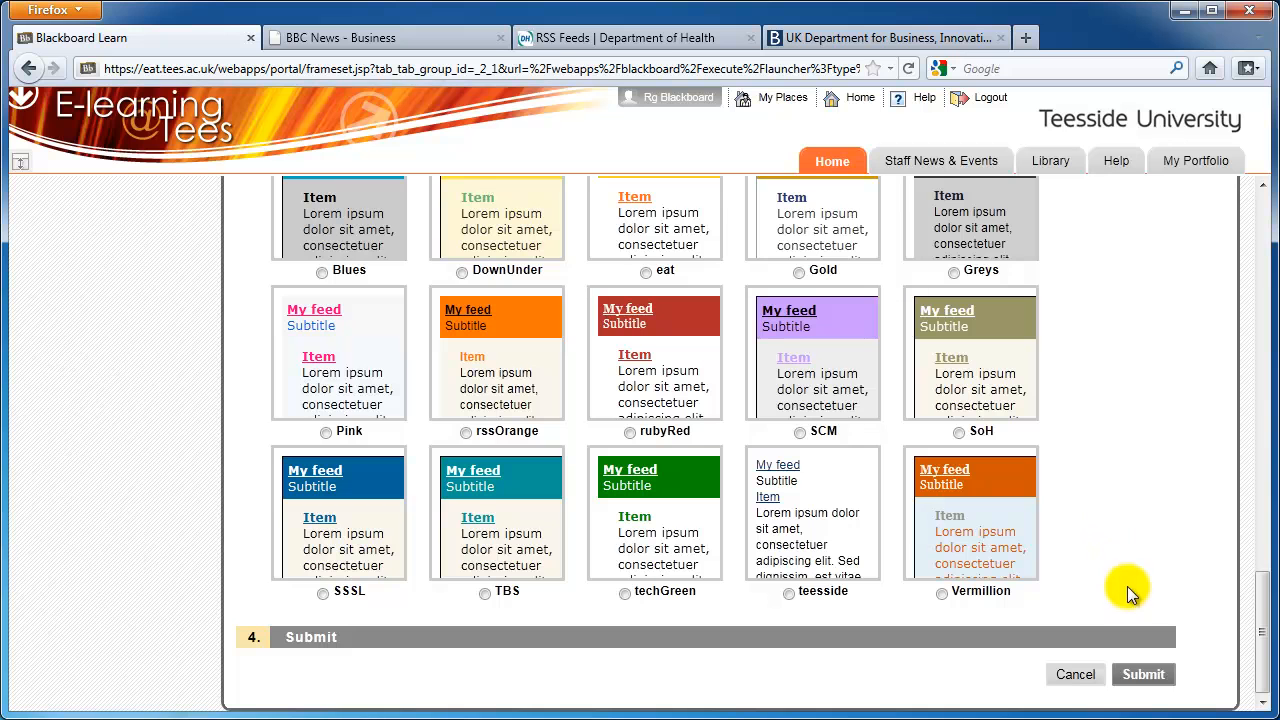
{"action": "mouse_move", "coordinate": [1144, 674]}
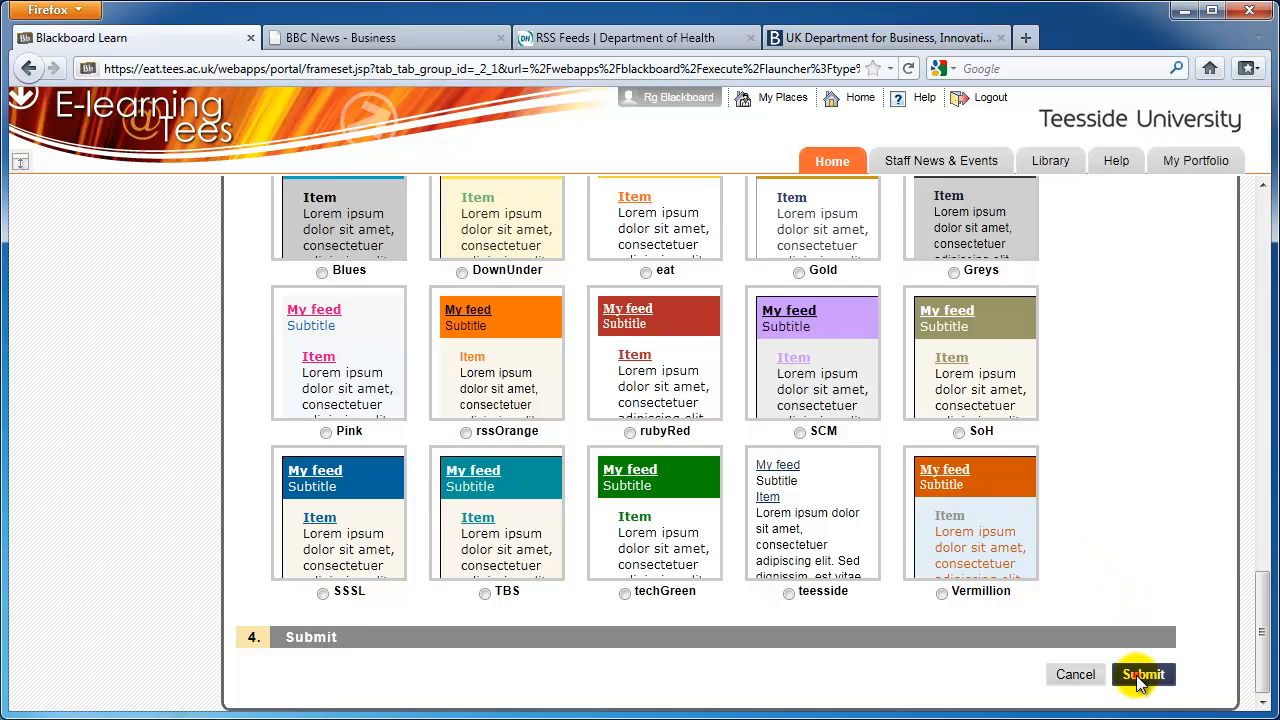
{"action": "left_click", "coordinate": [1144, 674]}
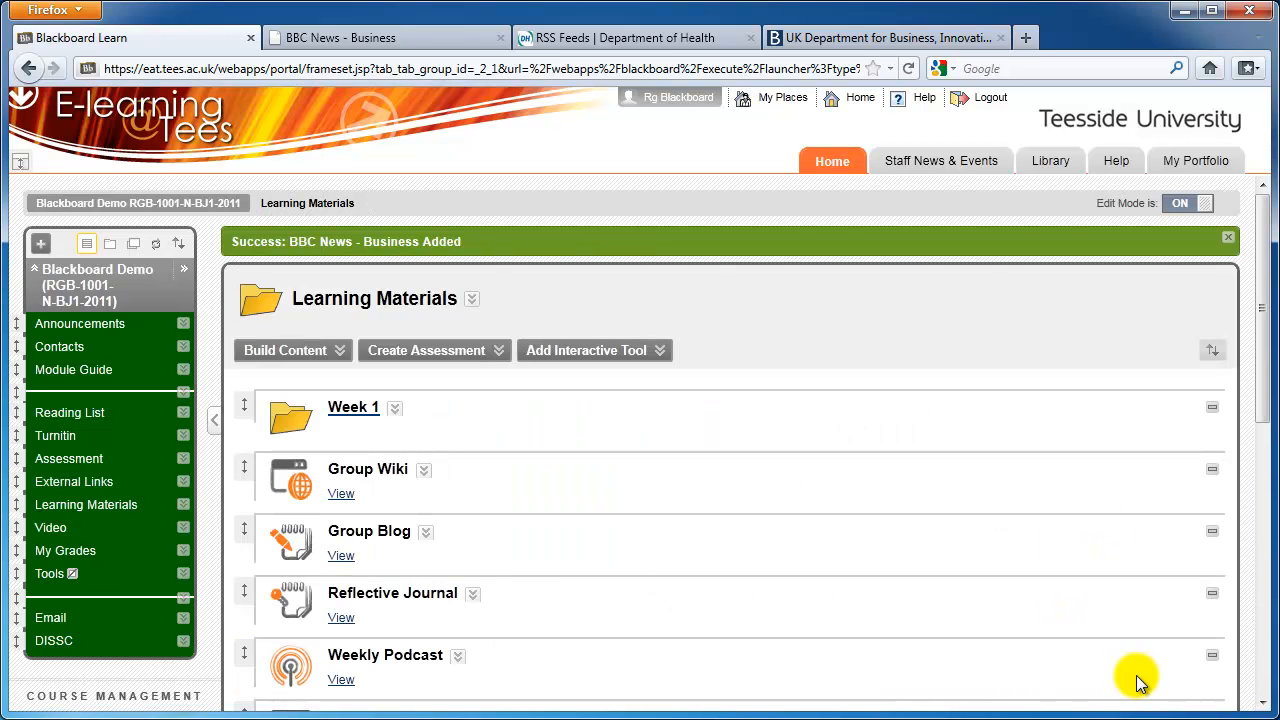
{"action": "mouse_move", "coordinate": [896, 330]}
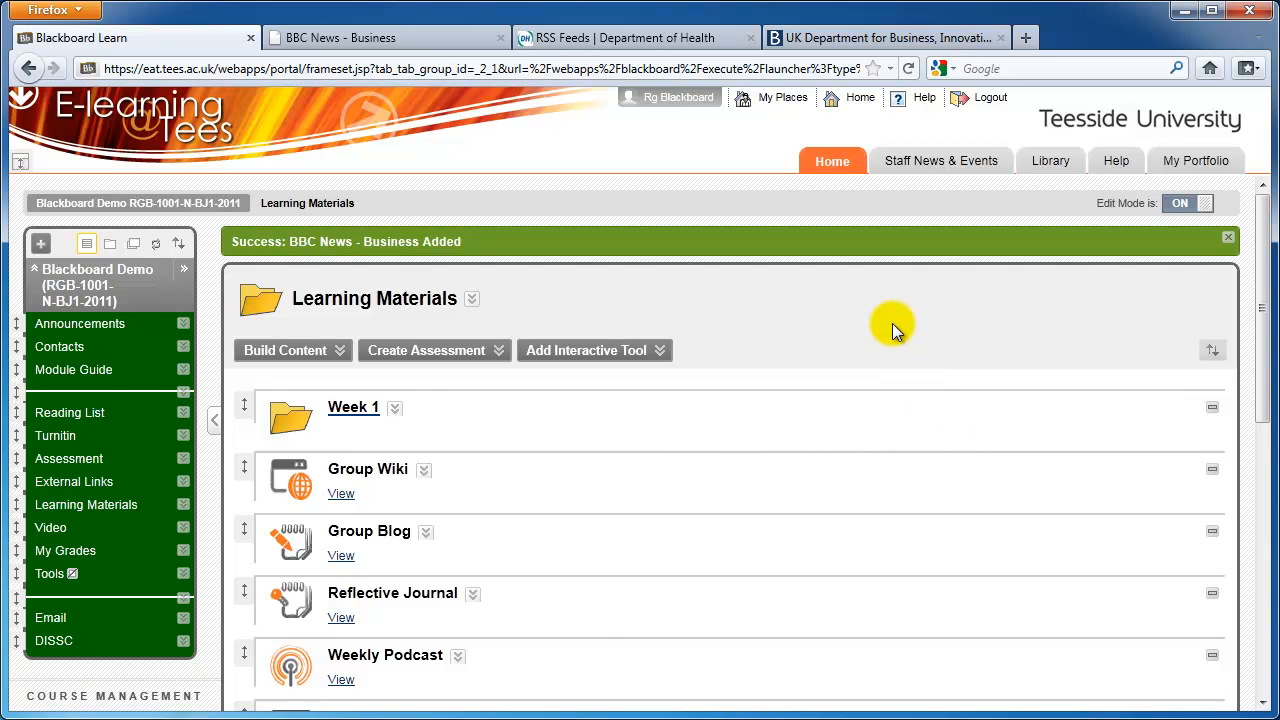
- Check the BBC News - Business item's headlines and open one story
{"action": "scroll", "scroll_direction": "down", "scroll_amount": 3}
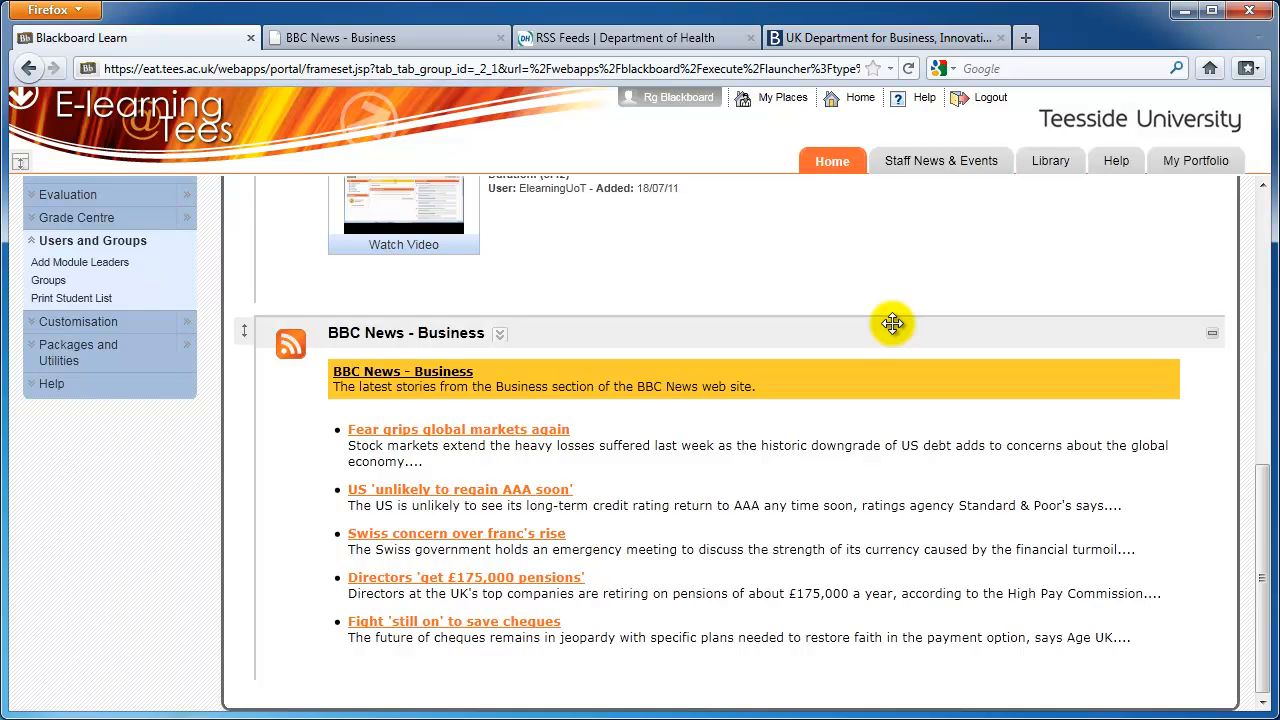
{"action": "mouse_move", "coordinate": [776, 428]}
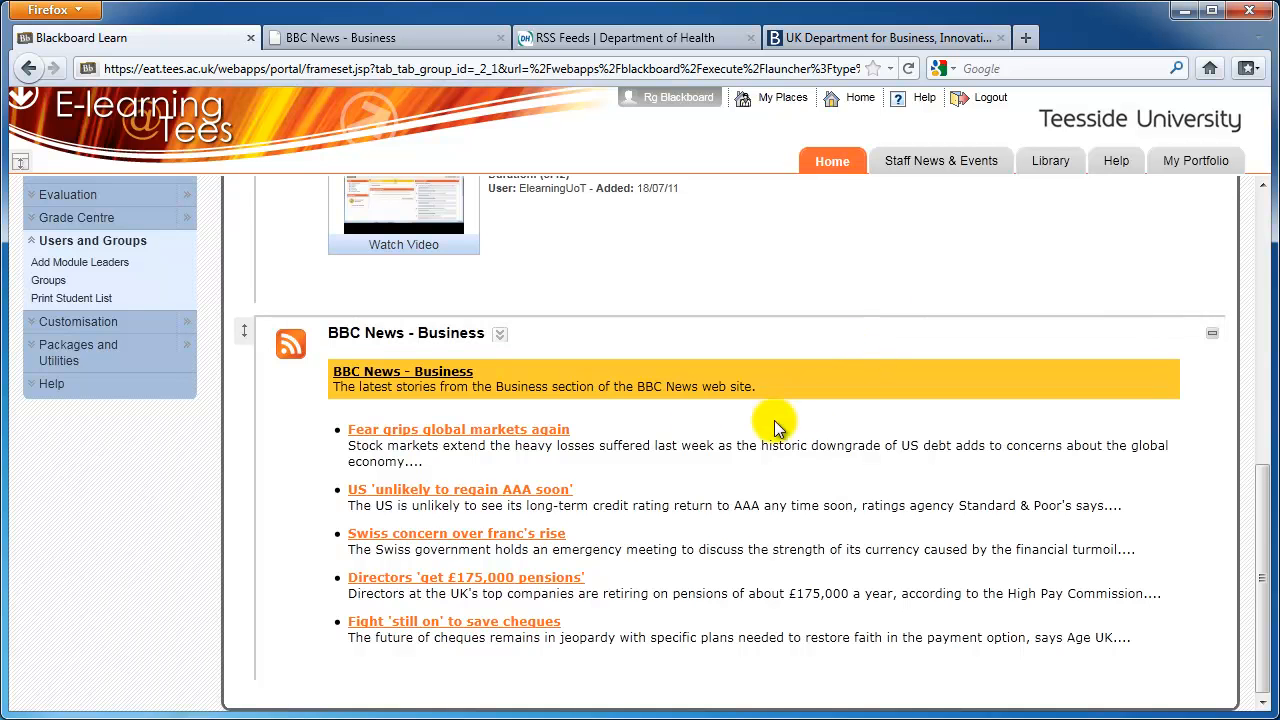
{"action": "left_click", "coordinate": [458, 428]}
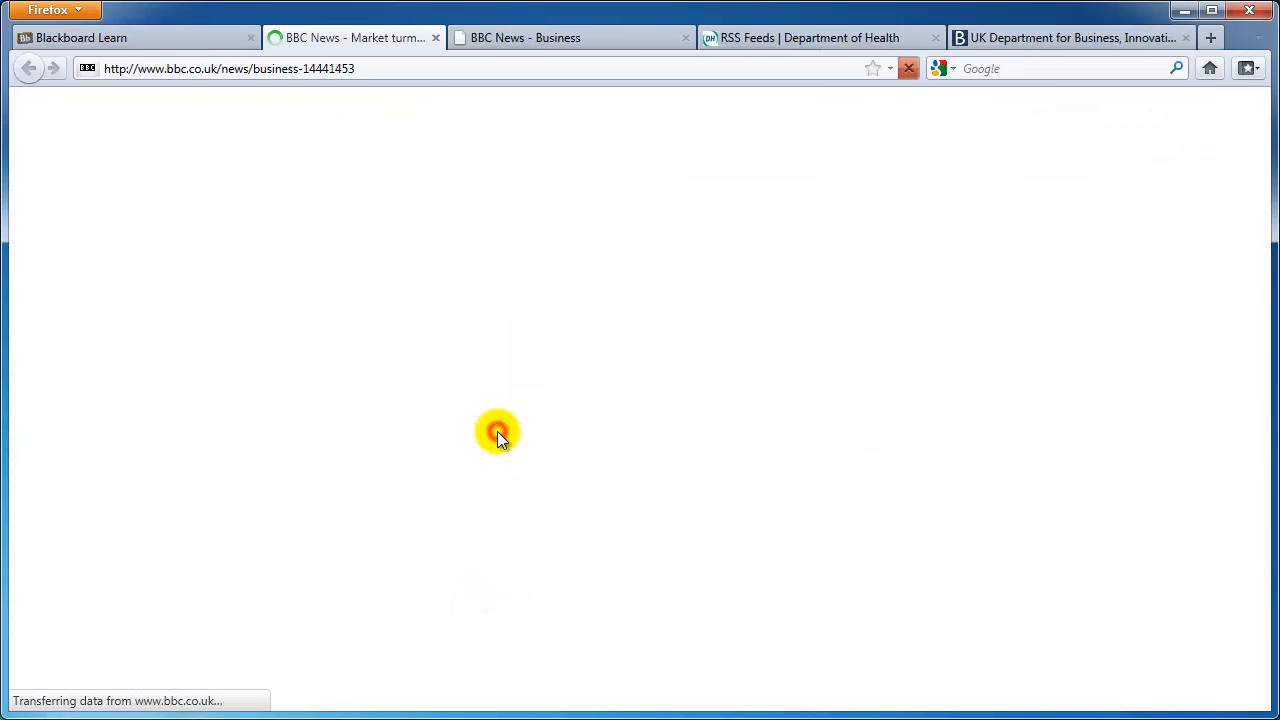